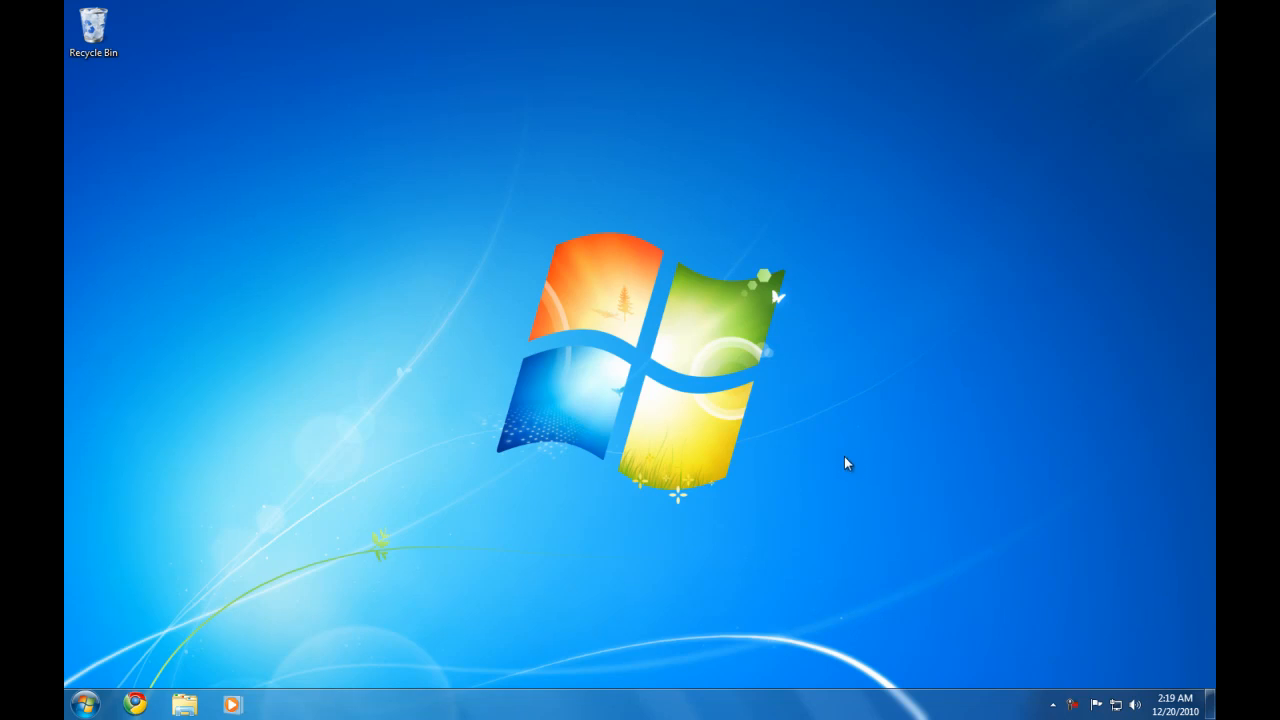
pyautogui.moveTo(841, 457)
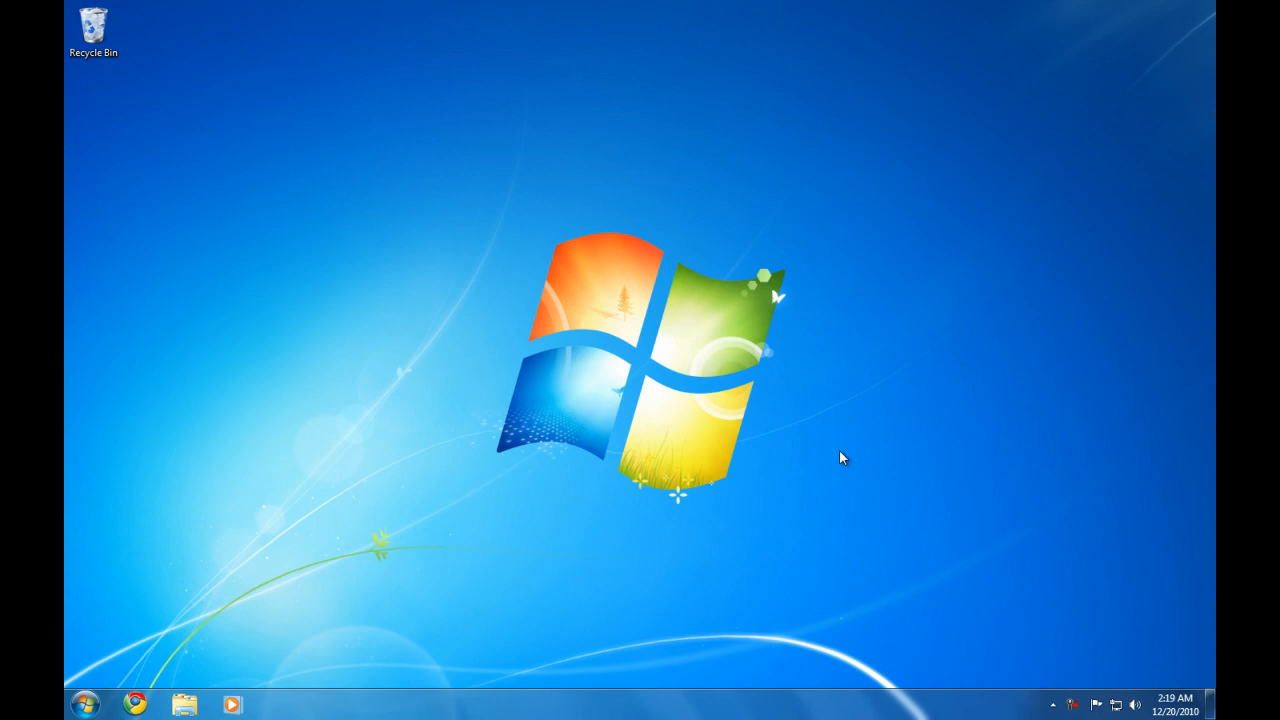
pyautogui.moveTo(540, 522)
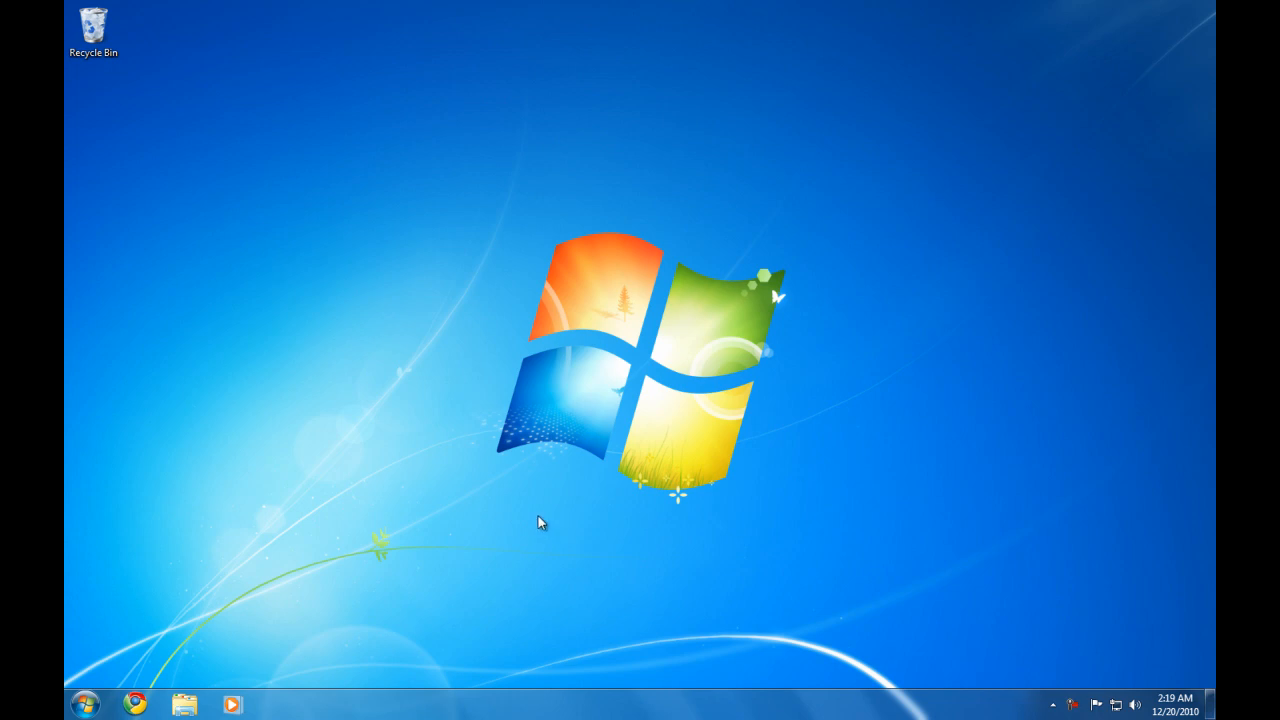
pyautogui.moveTo(490, 478)
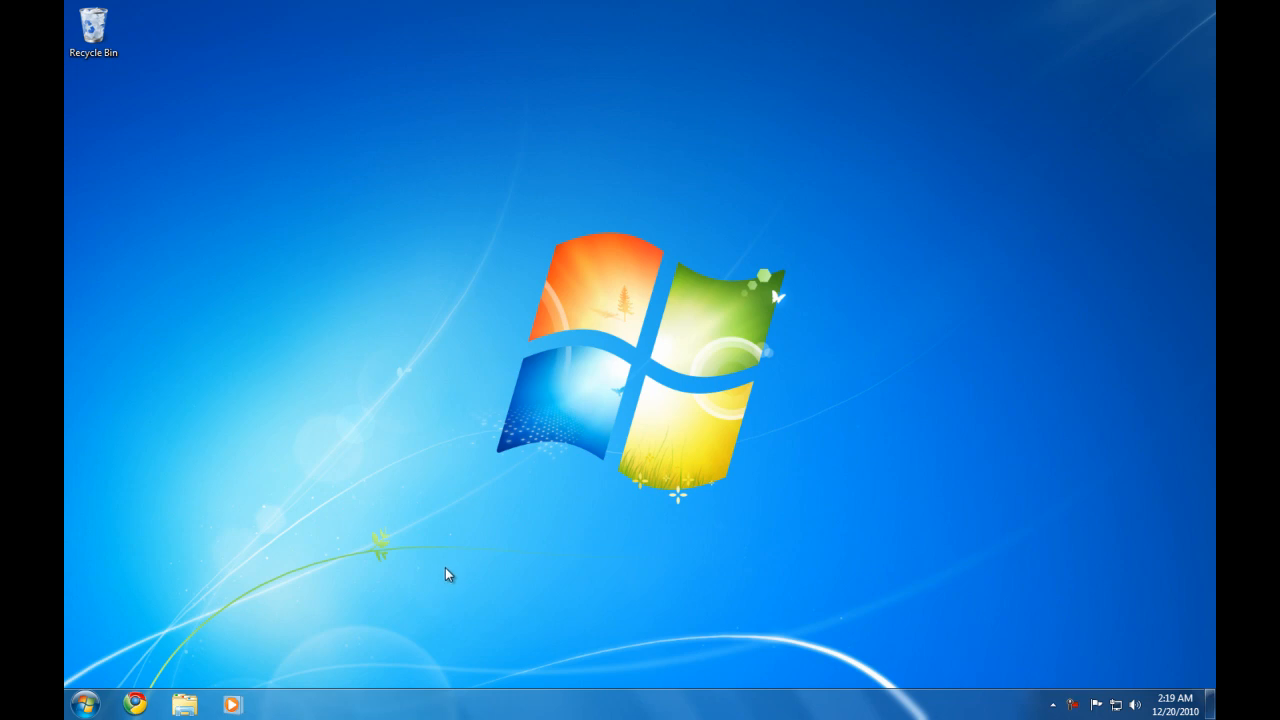
pyautogui.moveTo(430, 628)
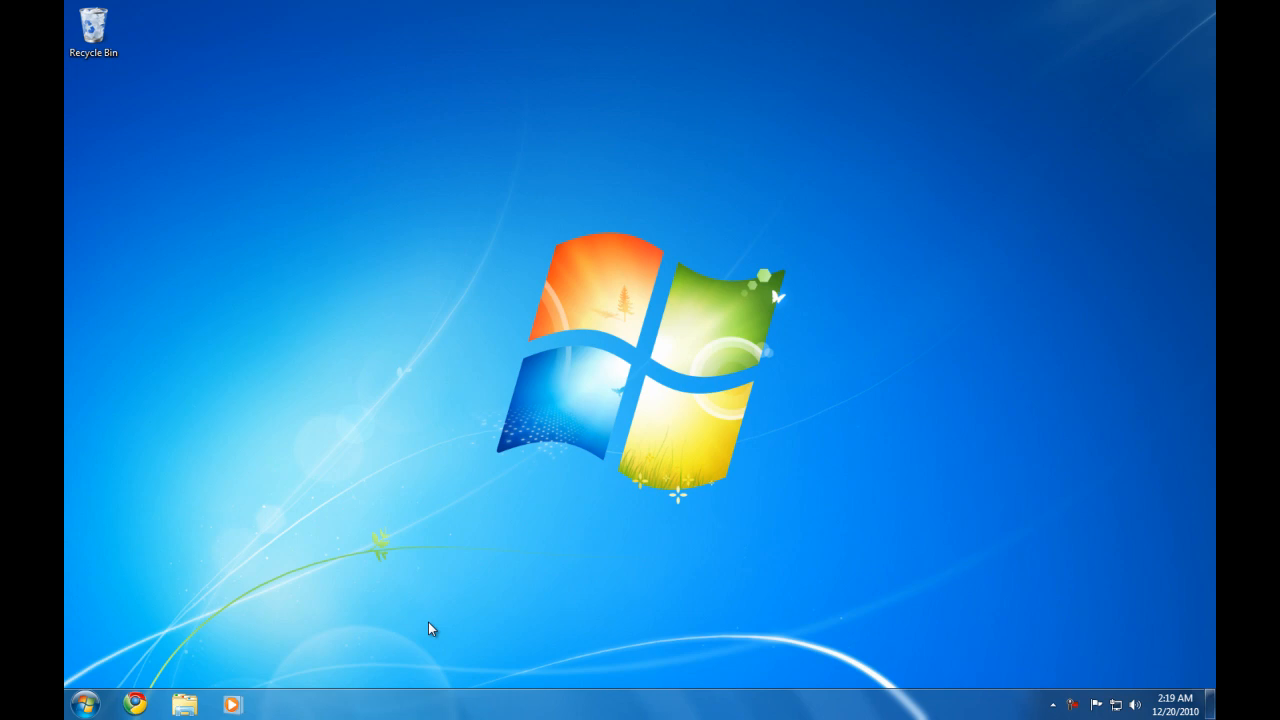
pyautogui.moveTo(442, 624)
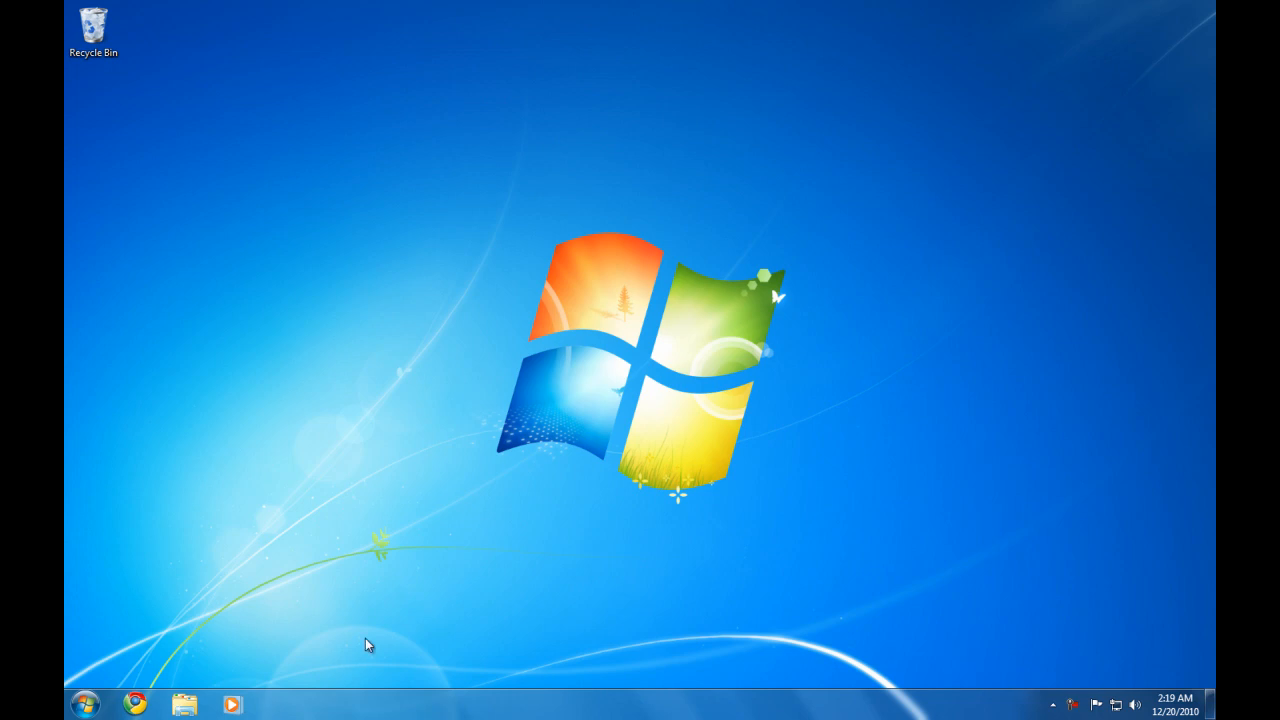
pyautogui.moveTo(363, 628)
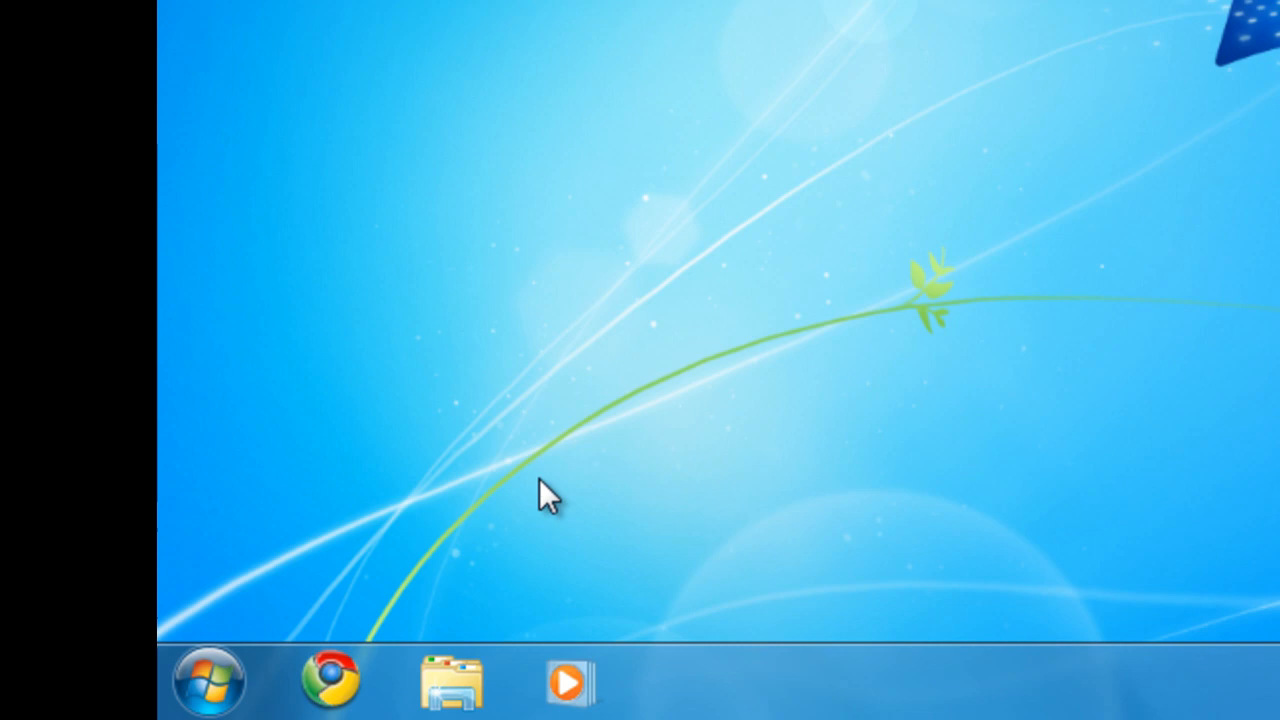
pyautogui.moveTo(285, 570)
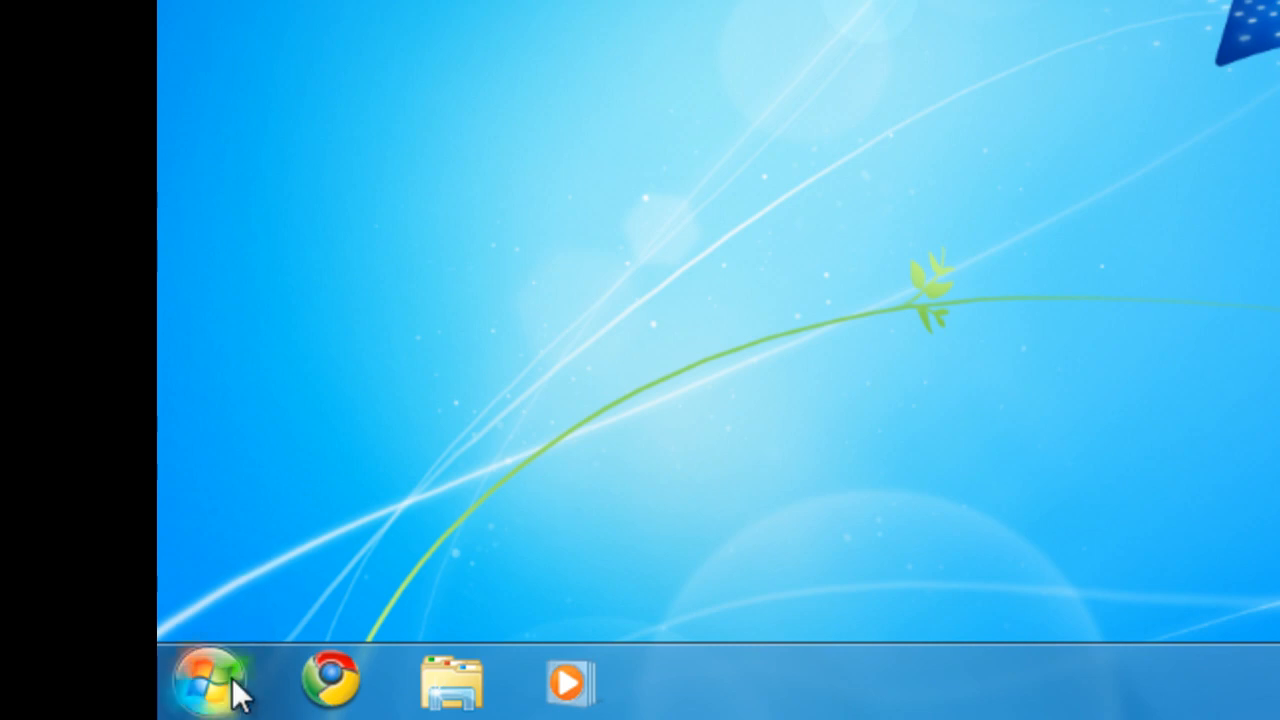
# Open Control Panel's System page through Start and System and Security.
pyautogui.click(208, 680)
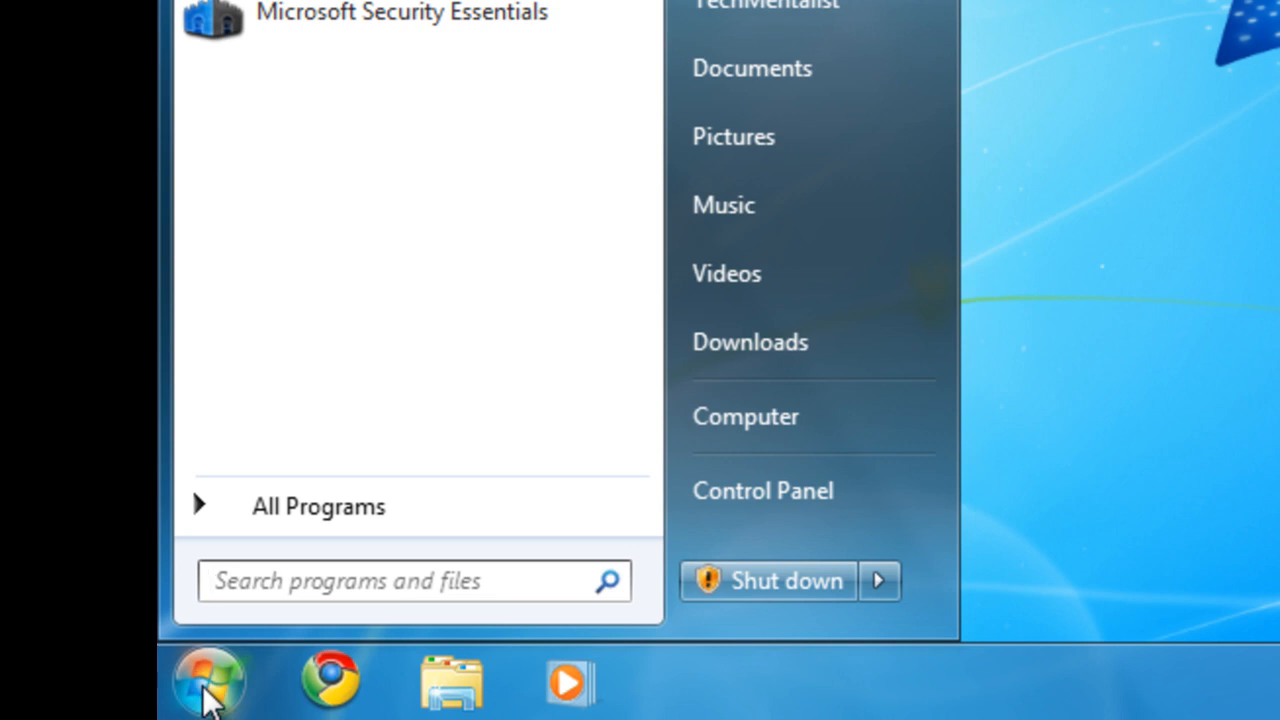
pyautogui.moveTo(760, 510)
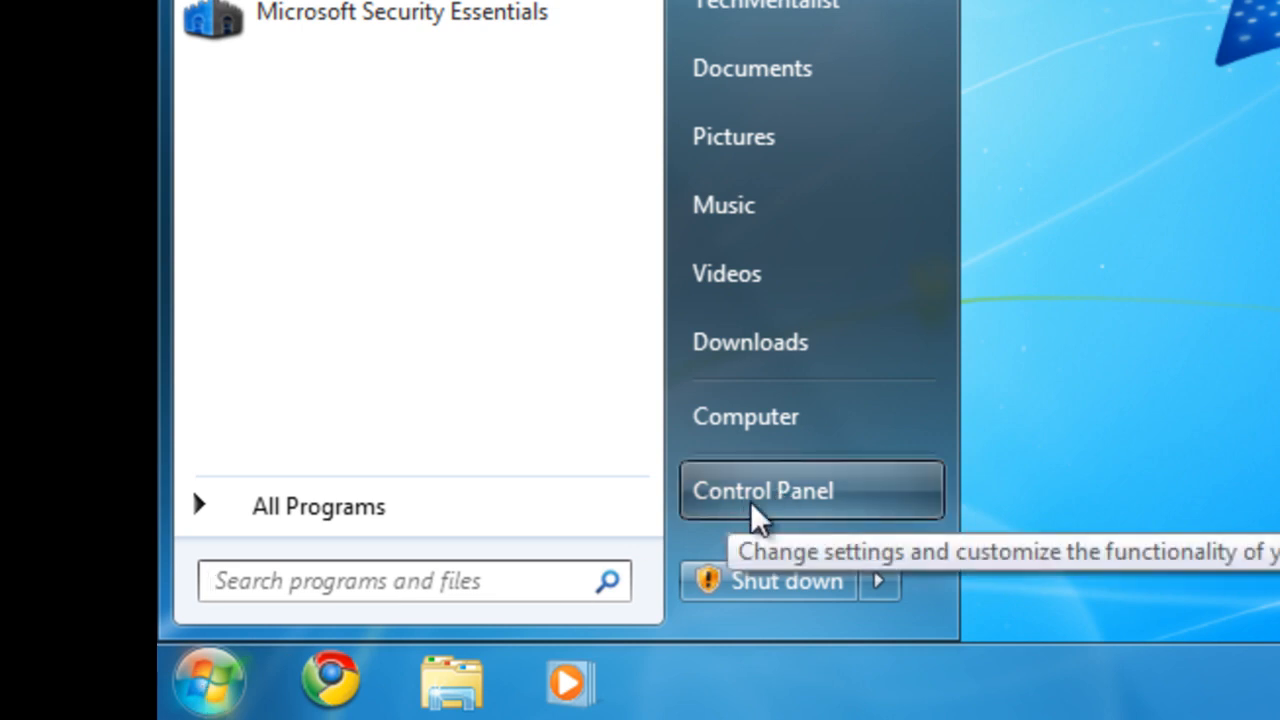
pyautogui.click(763, 490)
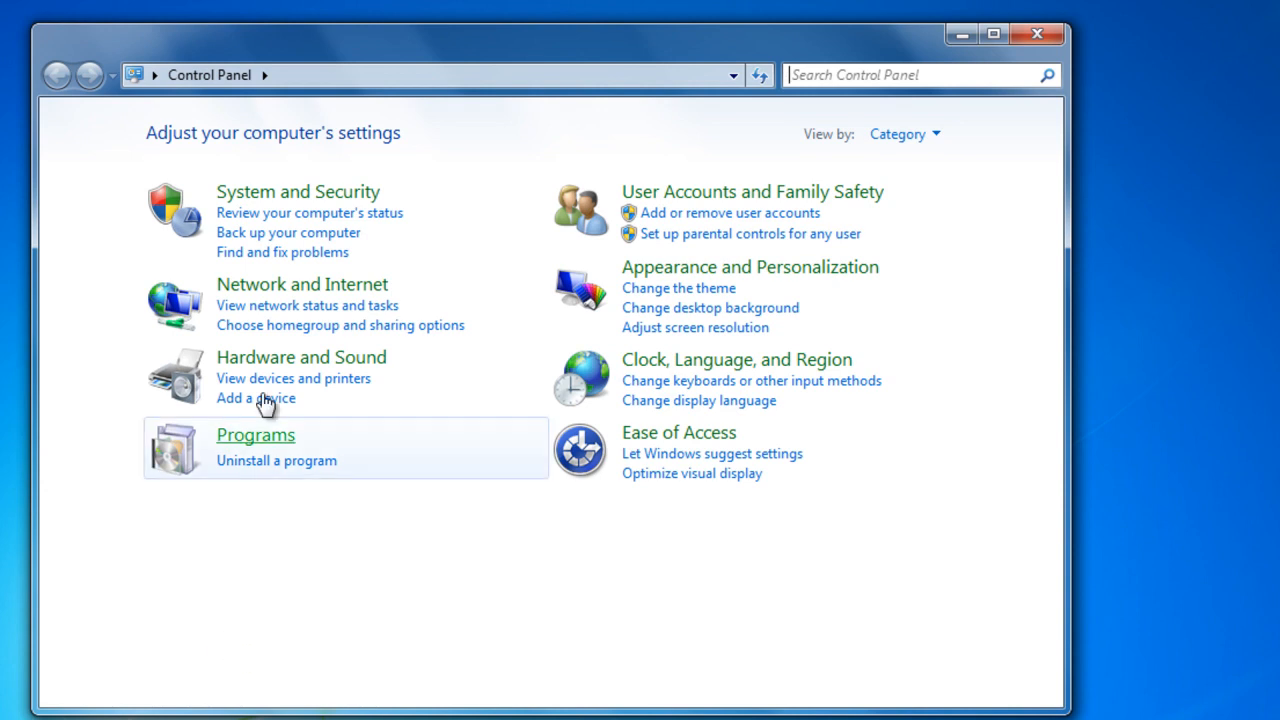
pyautogui.click(297, 191)
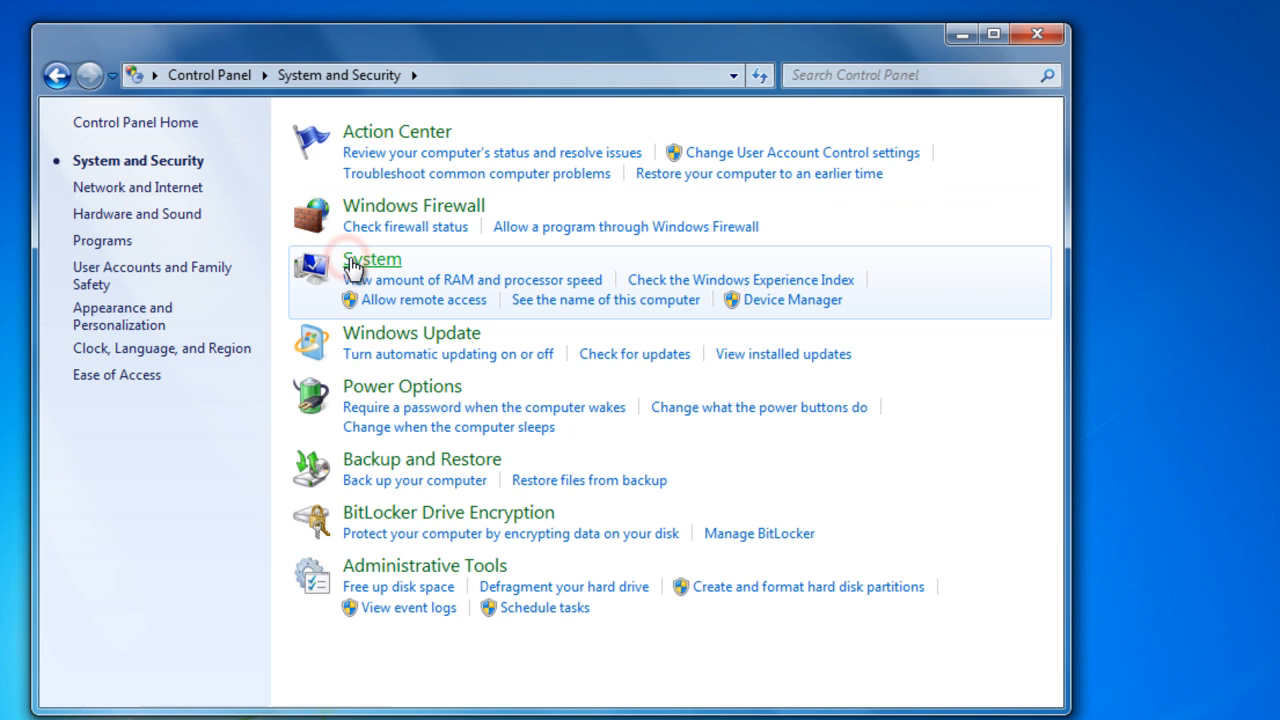
pyautogui.click(371, 259)
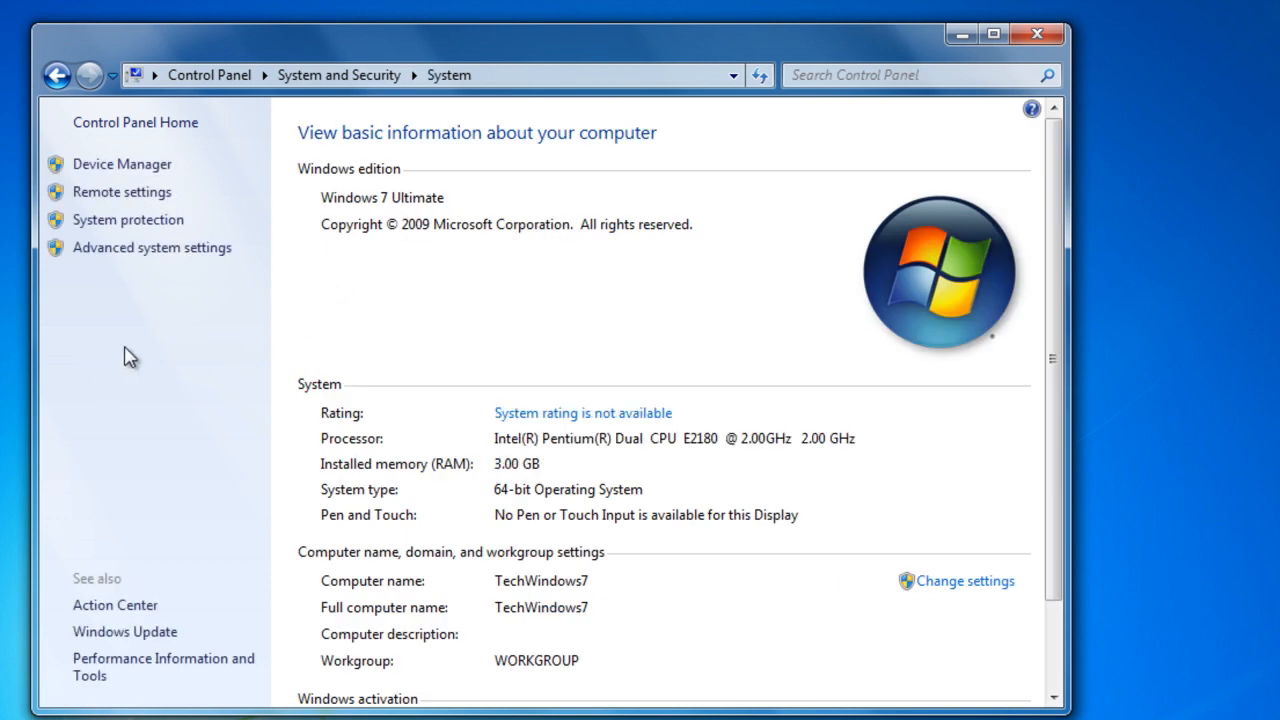
pyautogui.moveTo(130, 185)
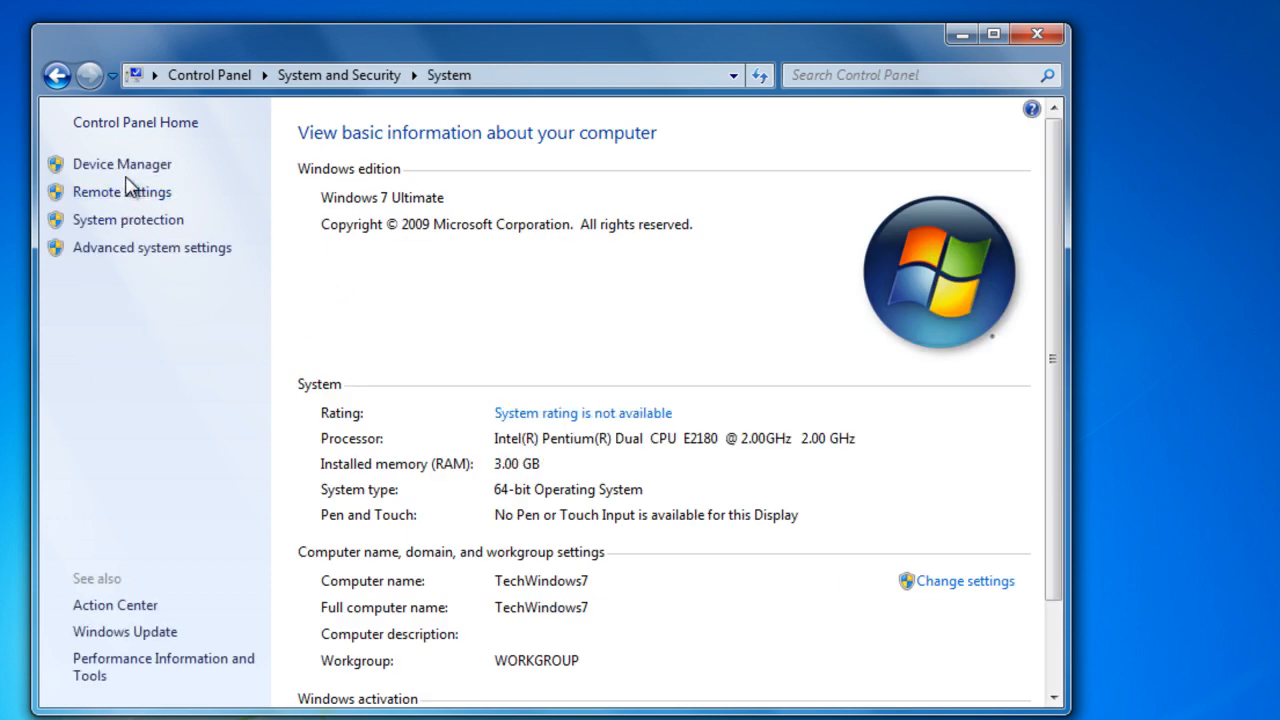
pyautogui.moveTo(130, 191)
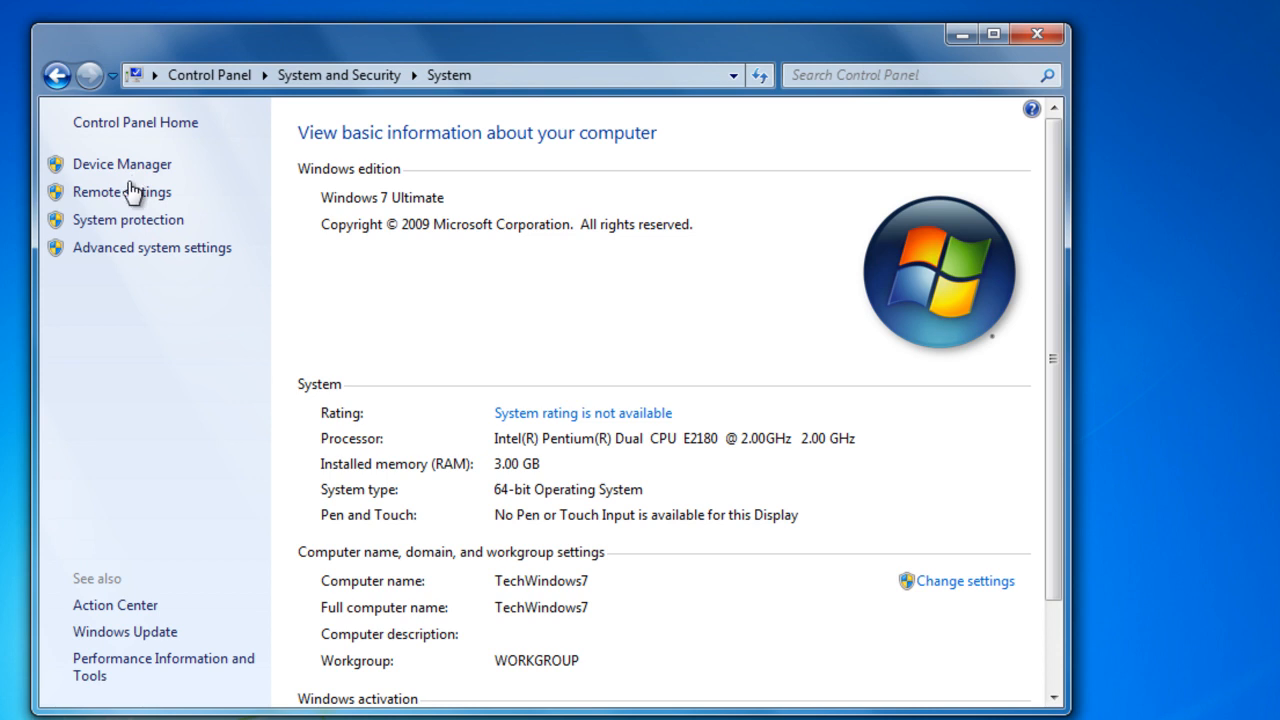
pyautogui.moveTo(125, 258)
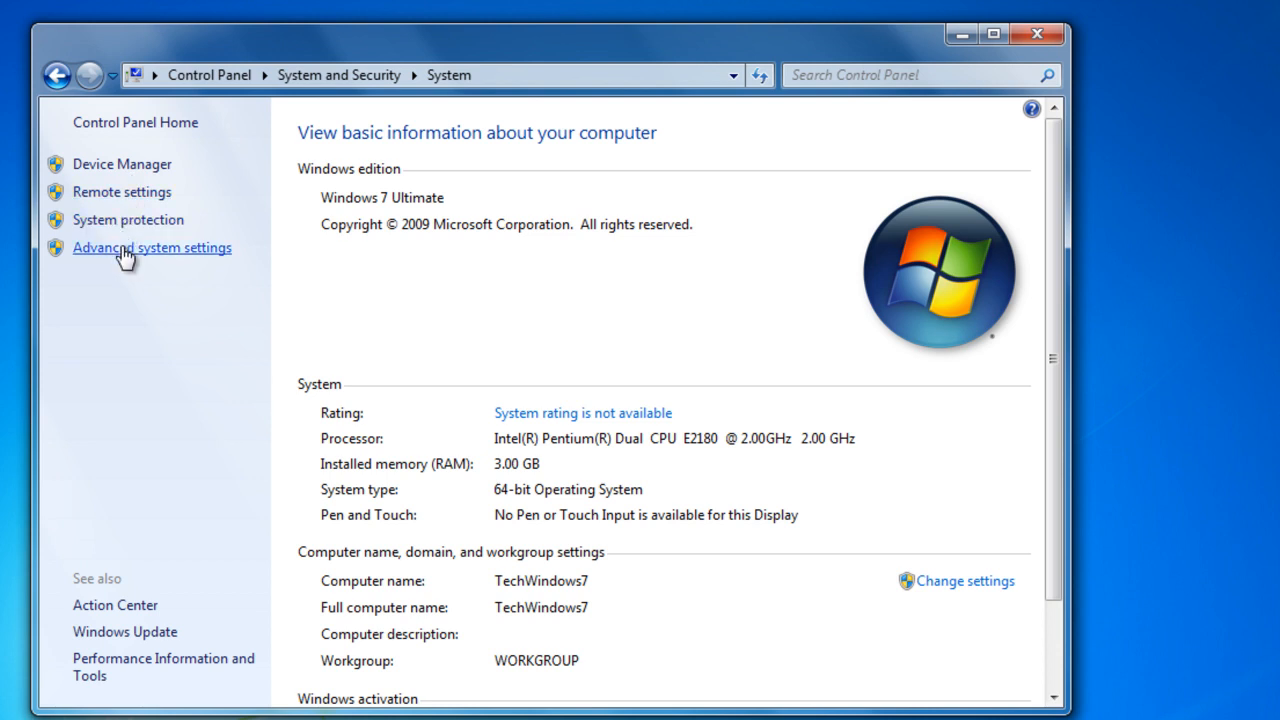
# Open System Properties from Advanced system settings and show its Advanced tab.
pyautogui.click(151, 247)
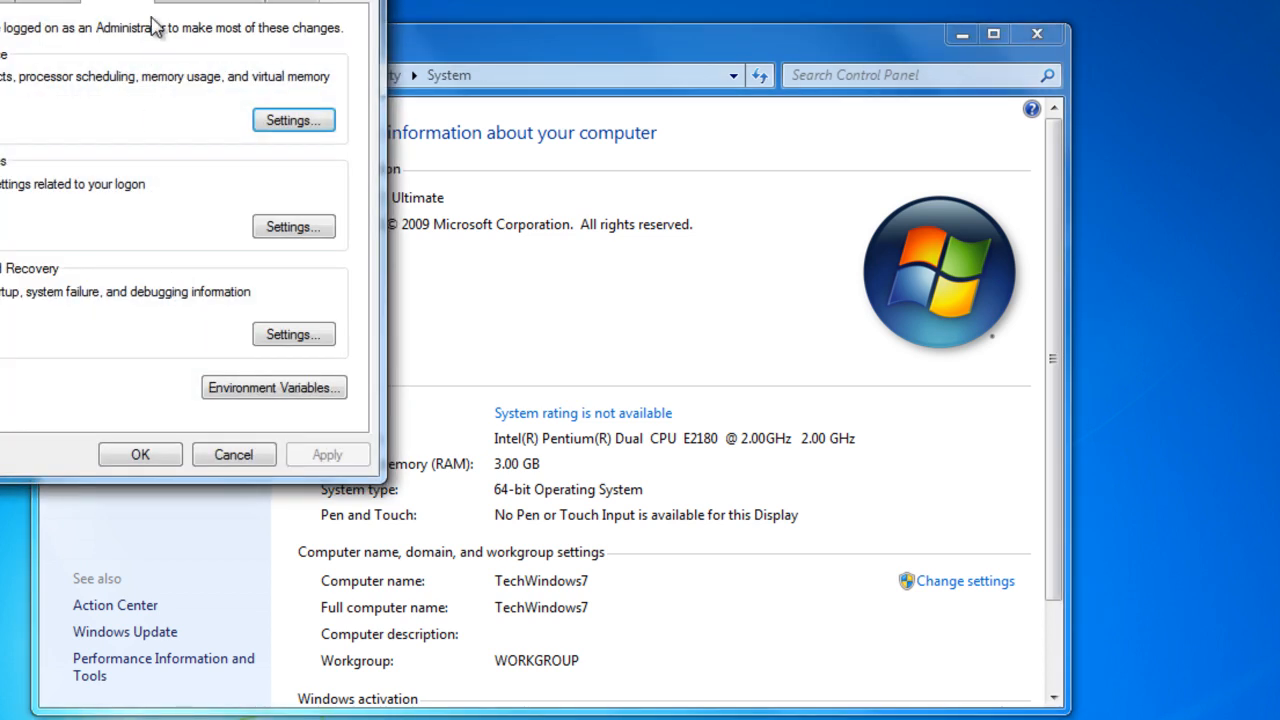
pyautogui.moveTo(155, 10); pyautogui.dragTo(220, 25)
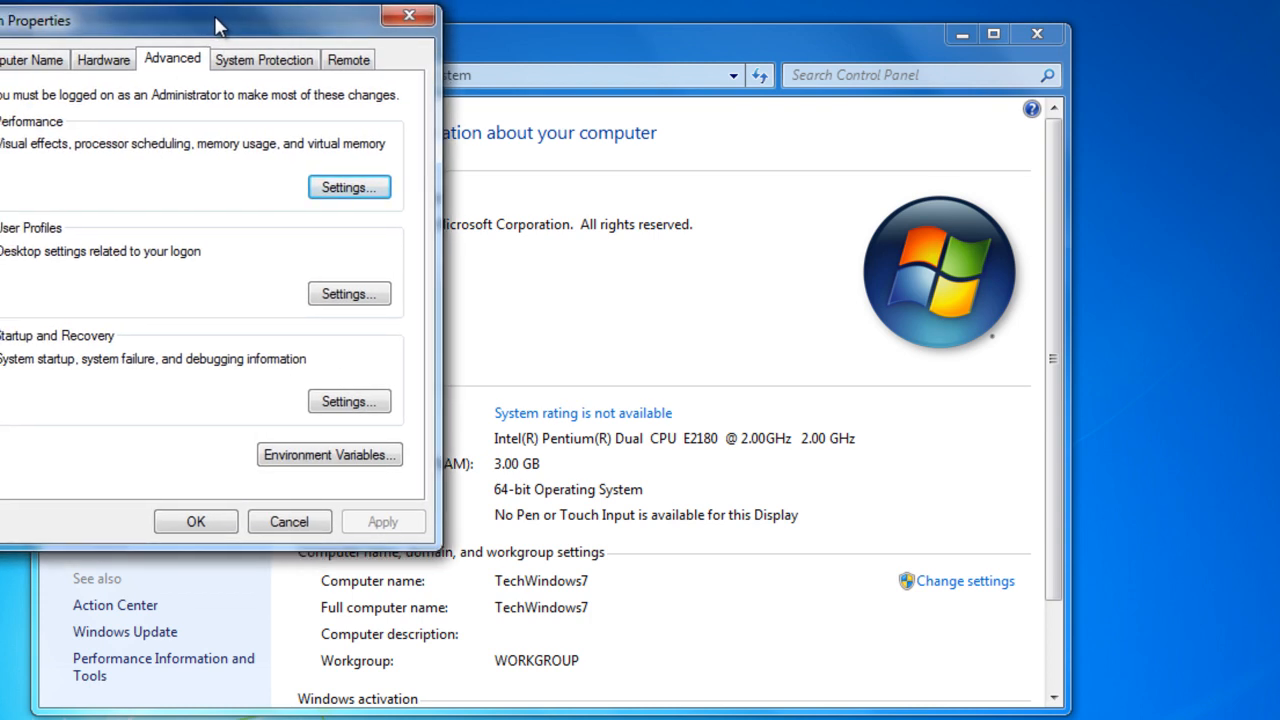
pyautogui.moveTo(220, 24); pyautogui.dragTo(238, 40)
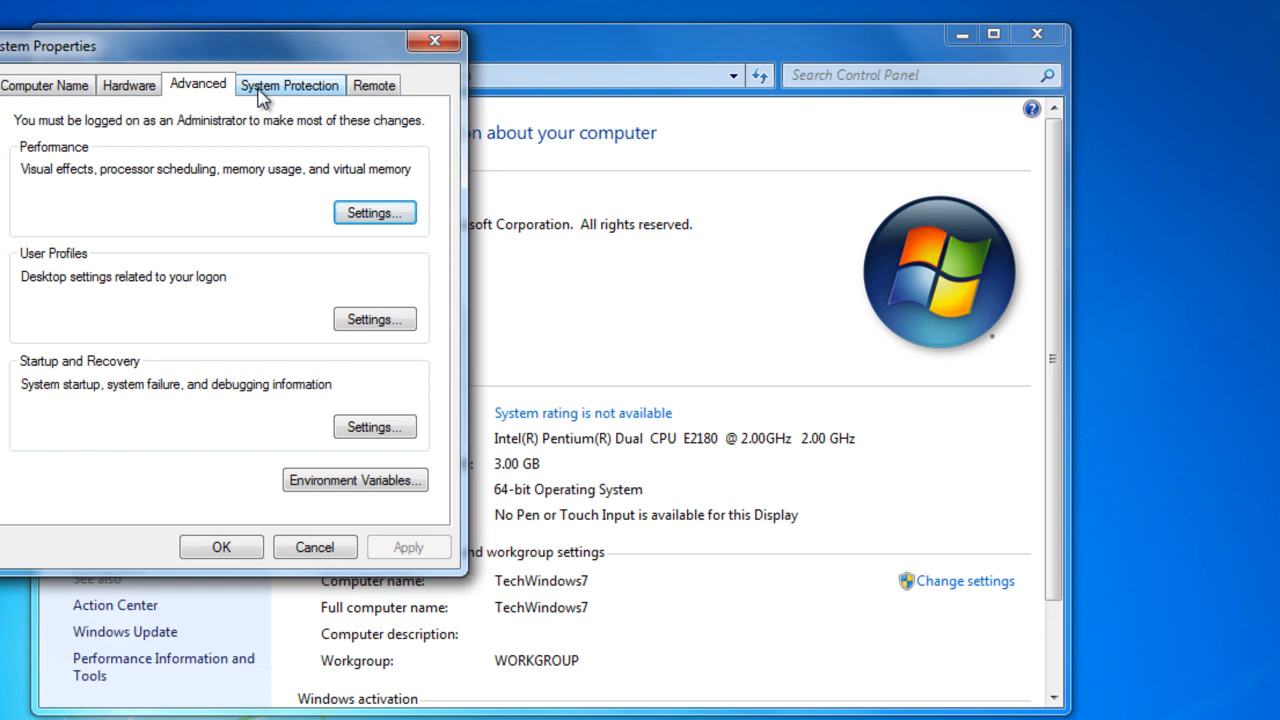
pyautogui.moveTo(178, 118)
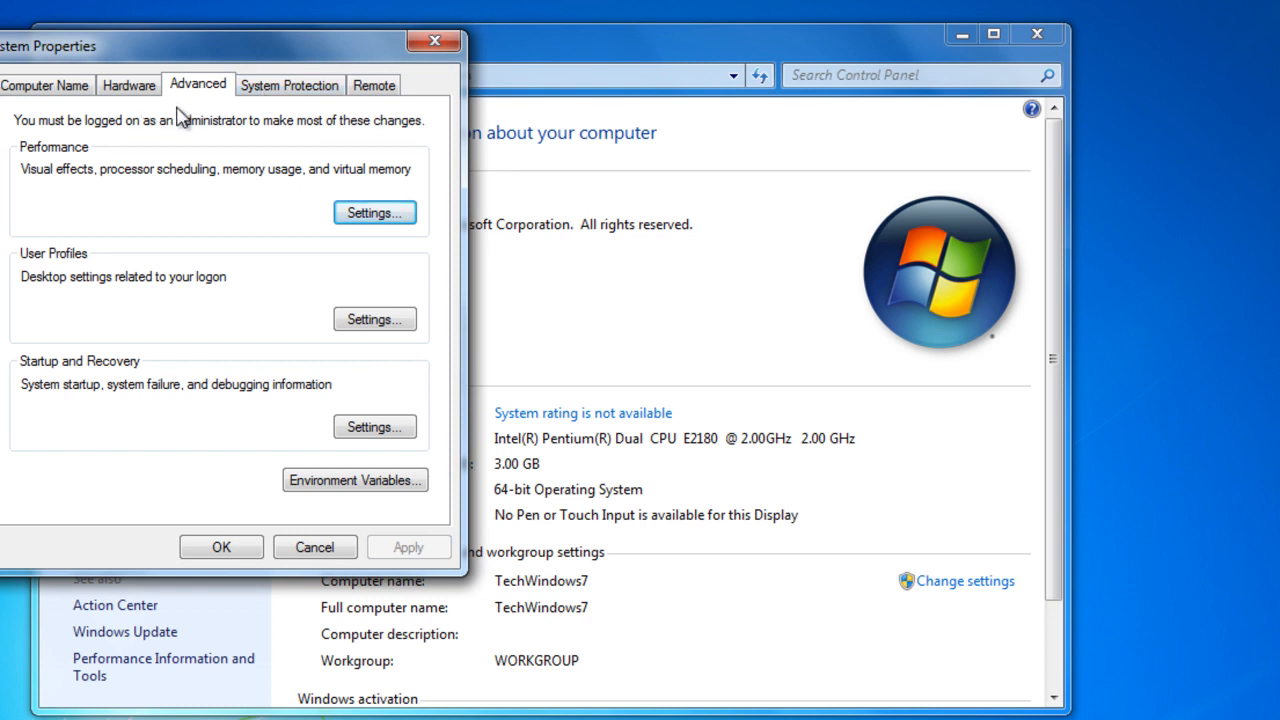
pyautogui.moveTo(95, 65)
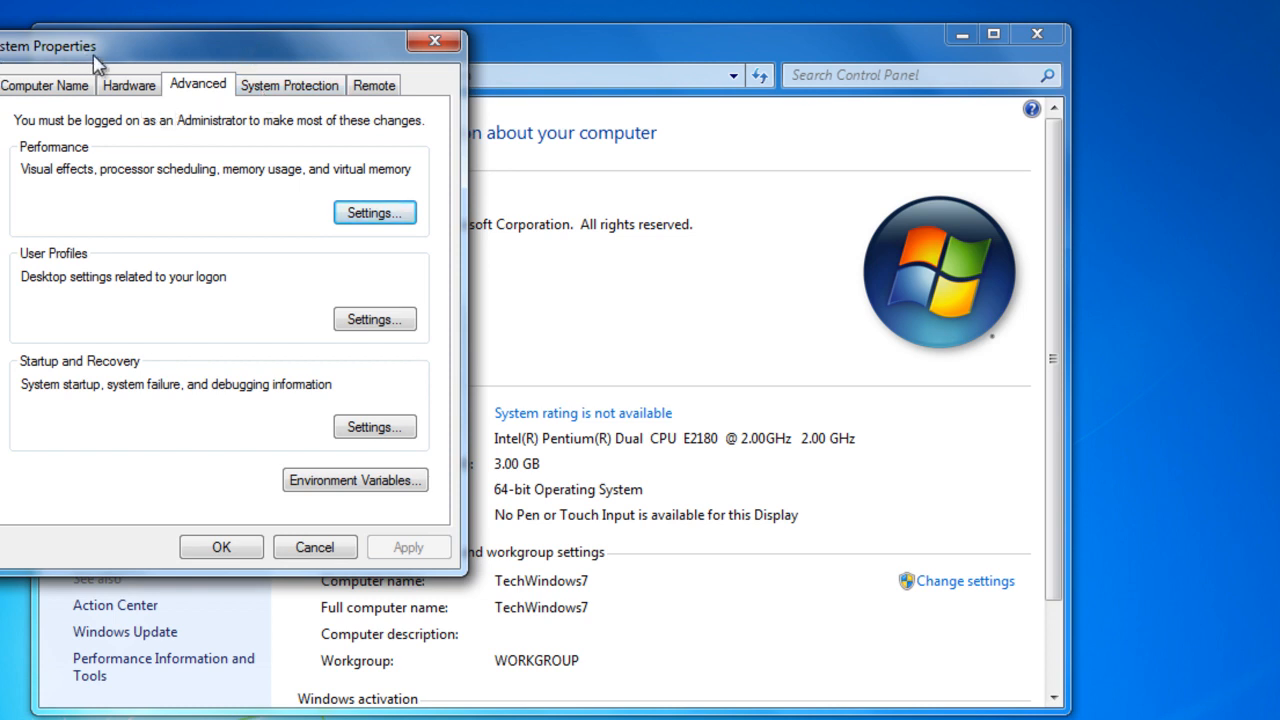
pyautogui.moveTo(190, 55)
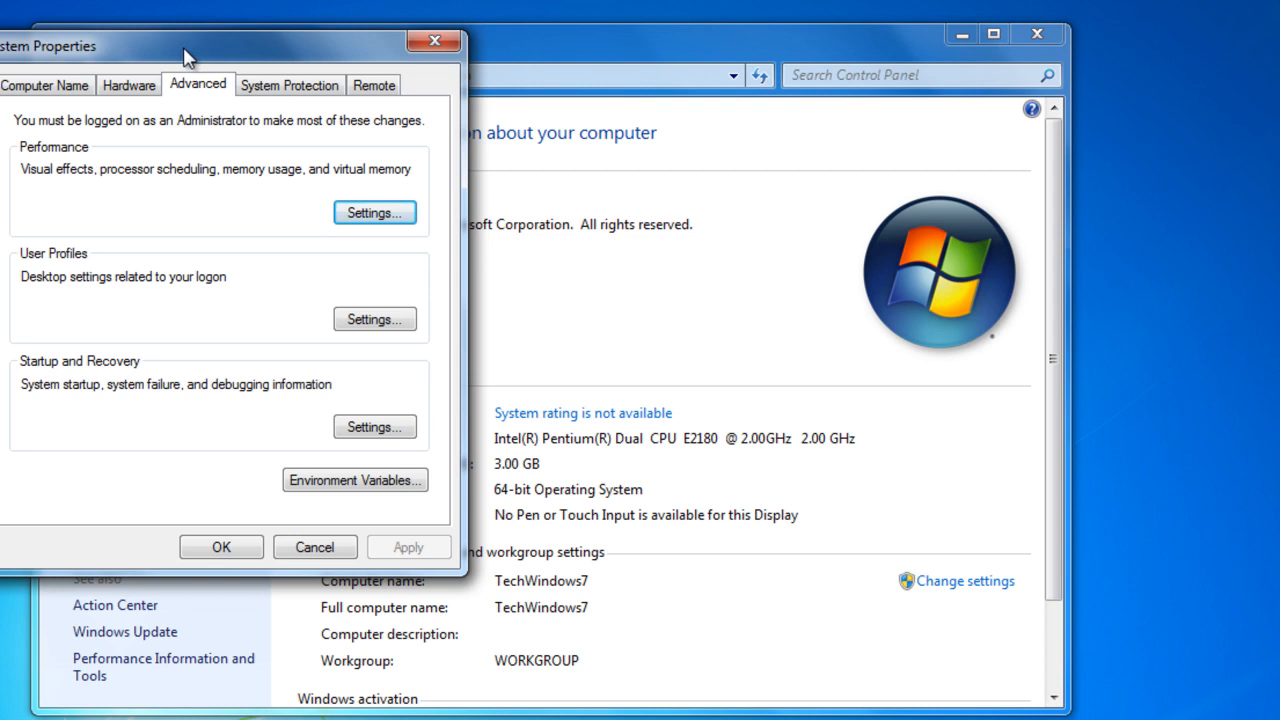
pyautogui.moveTo(192, 108)
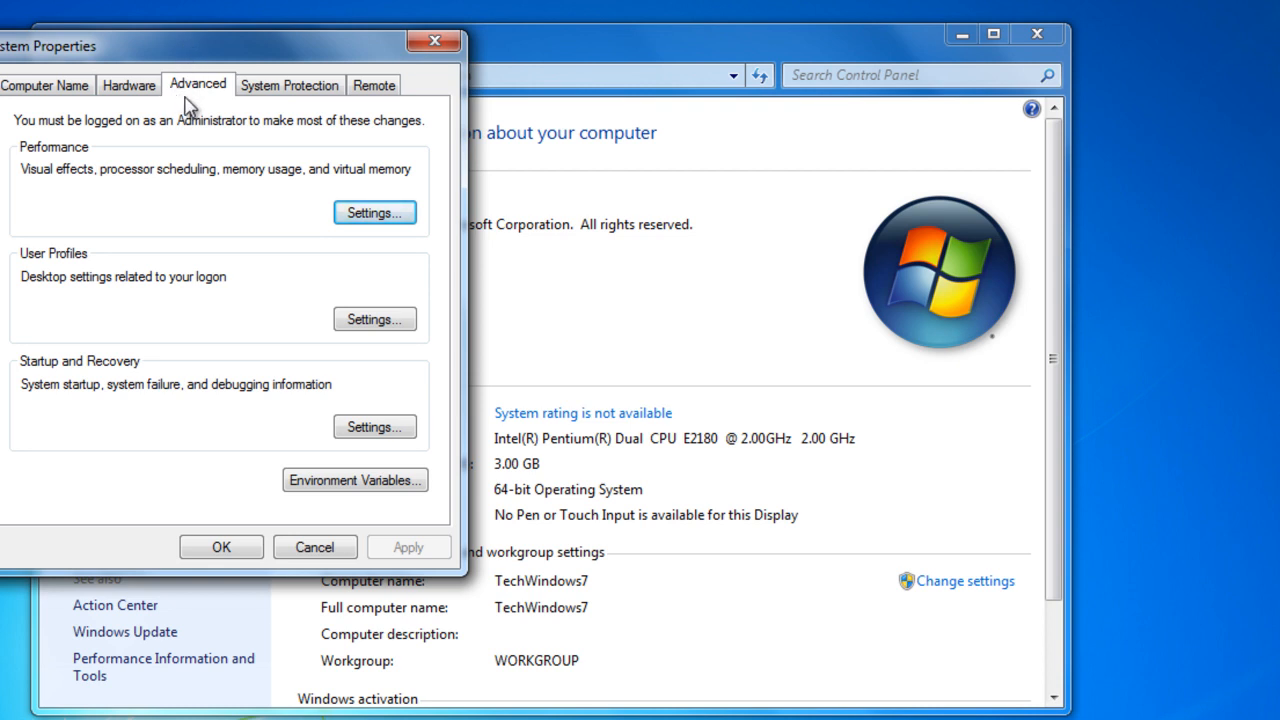
pyautogui.click(289, 84)
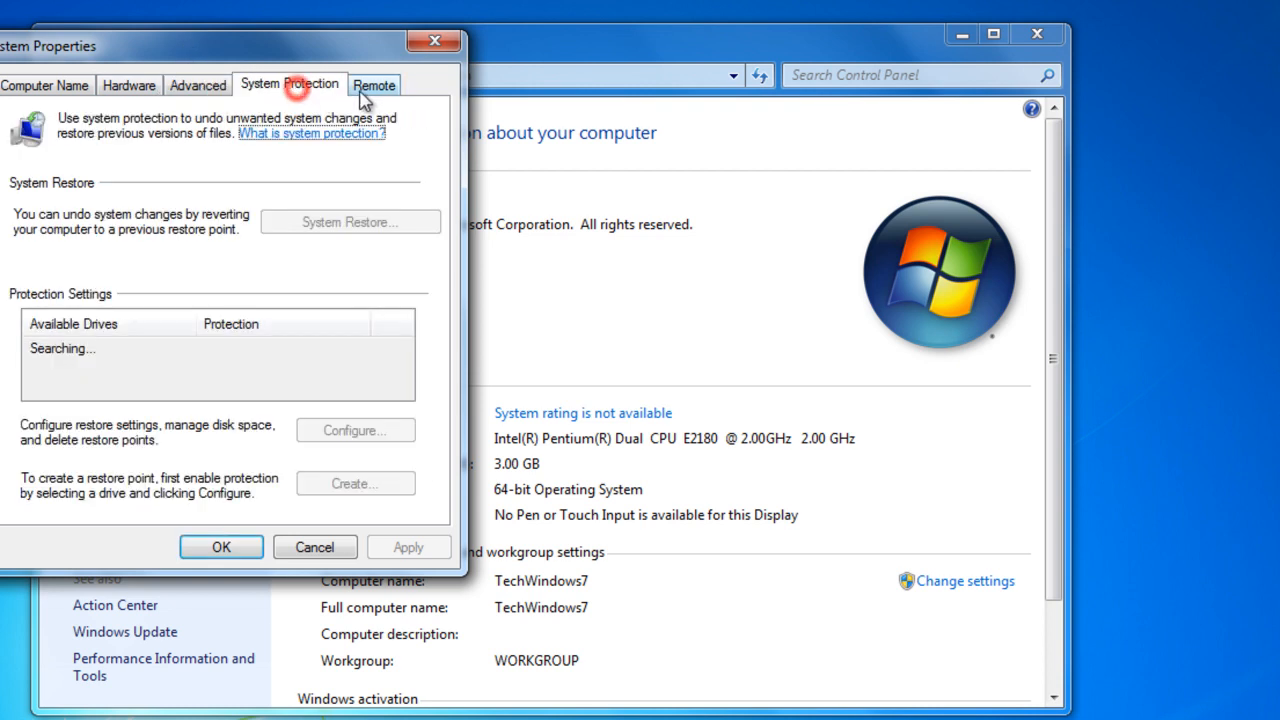
pyautogui.click(197, 84)
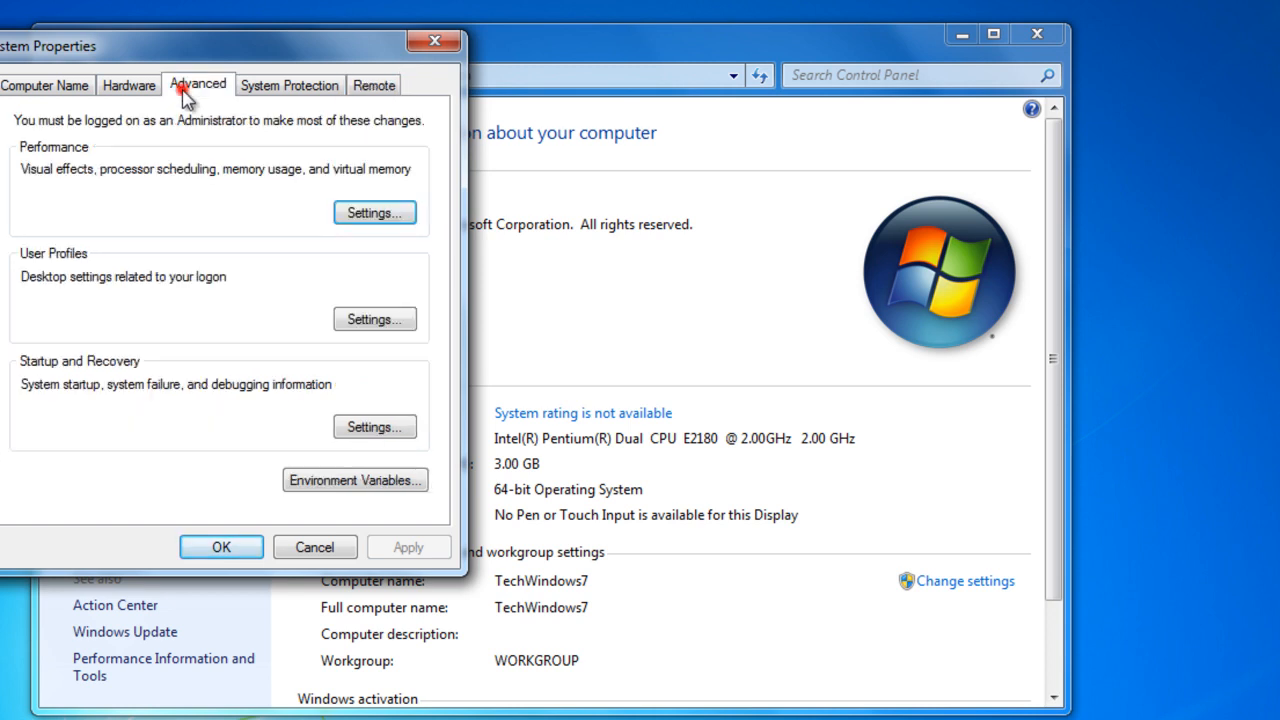
pyautogui.moveTo(185, 122)
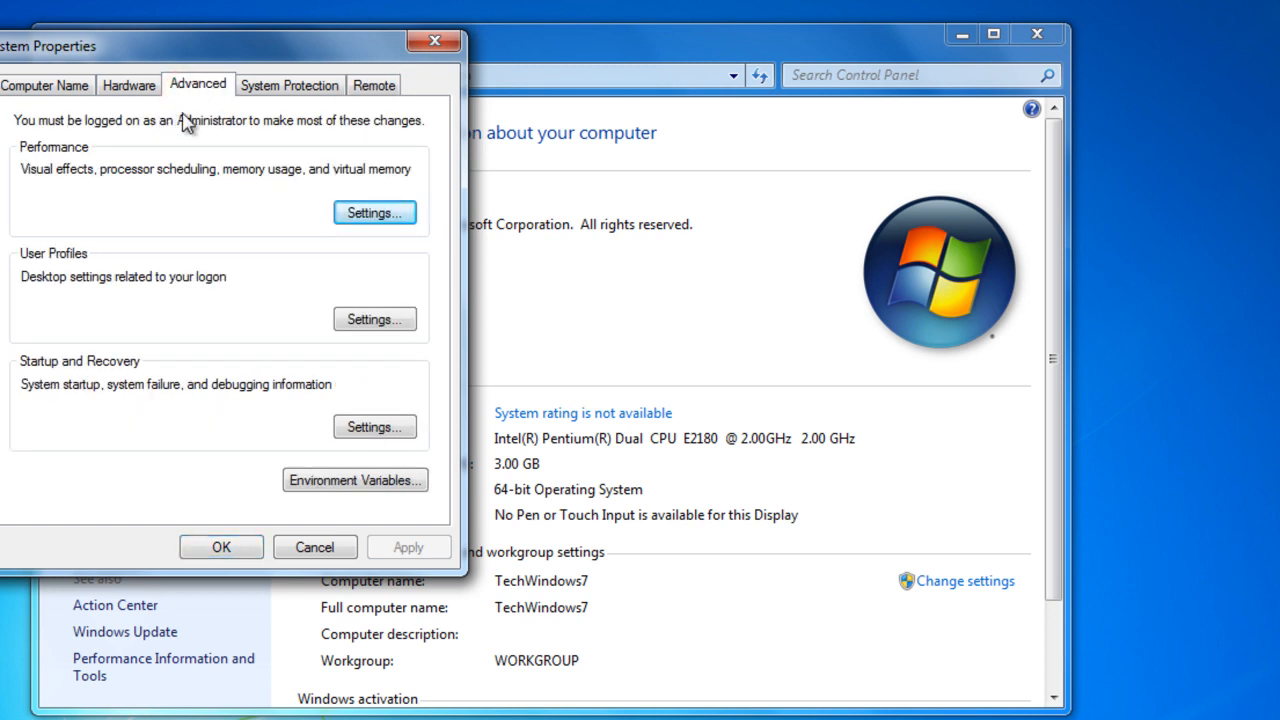
pyautogui.moveTo(100, 185)
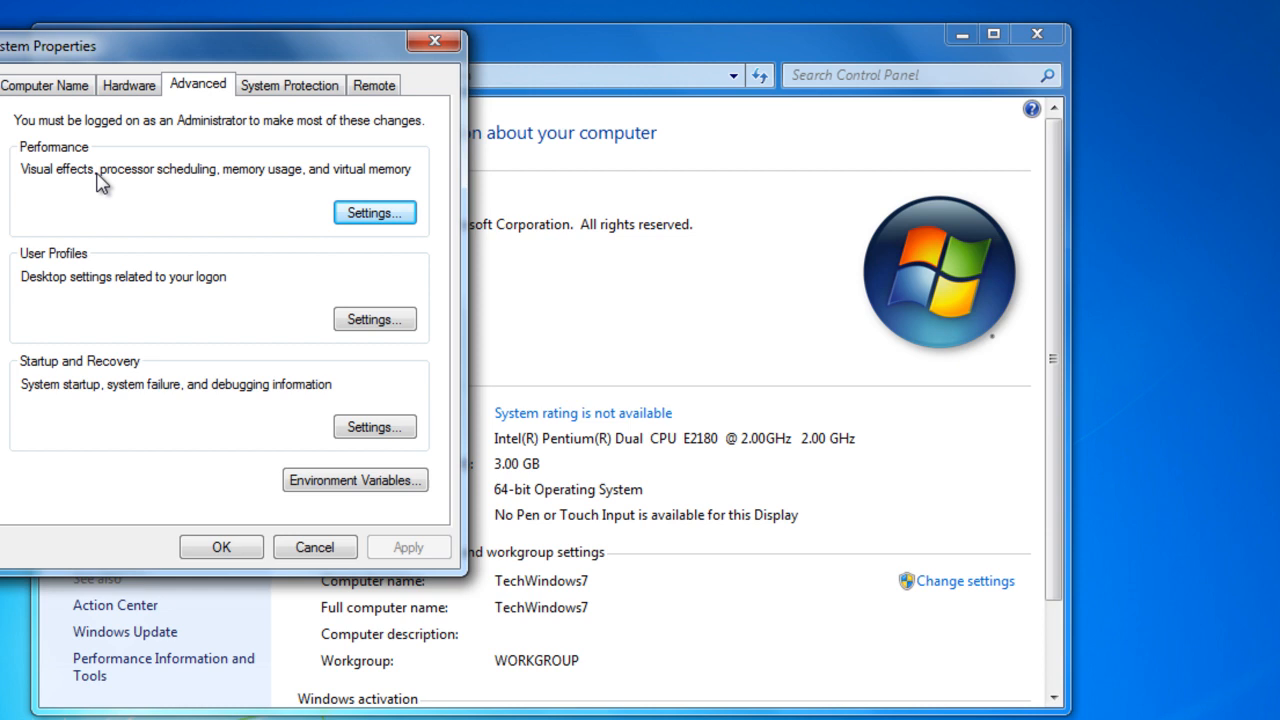
pyautogui.moveTo(65, 235)
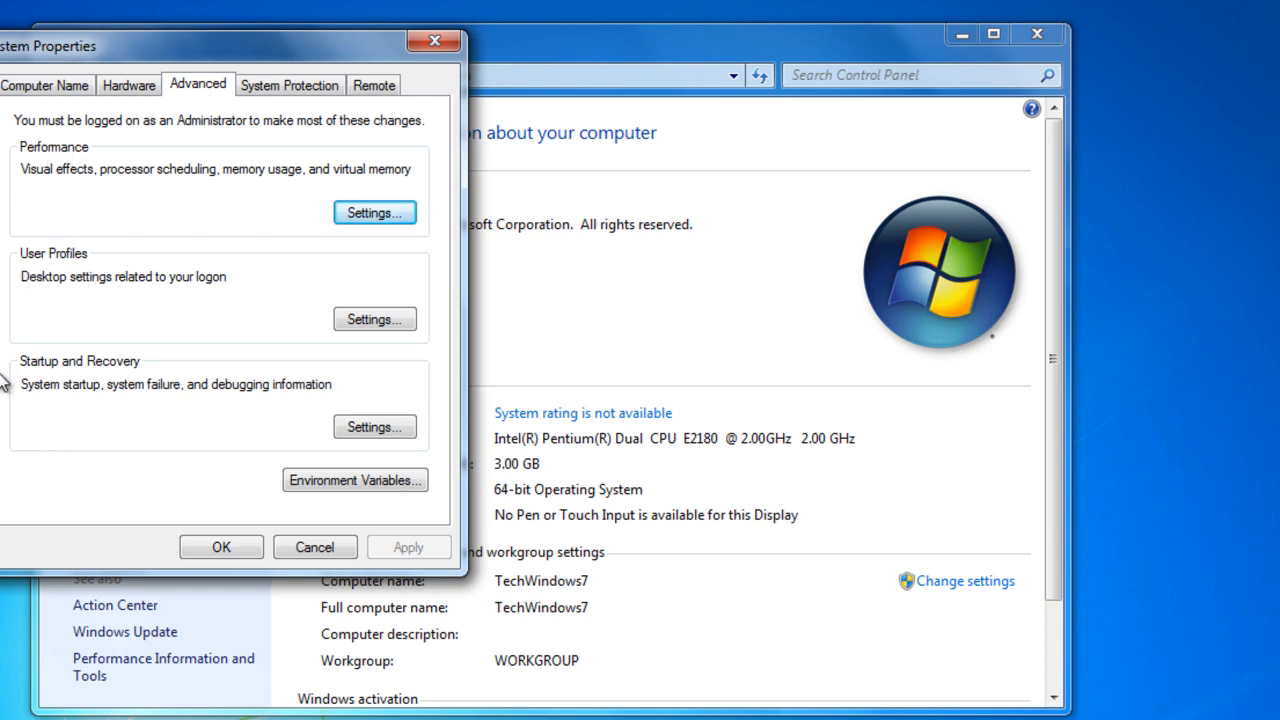
pyautogui.moveTo(365, 302)
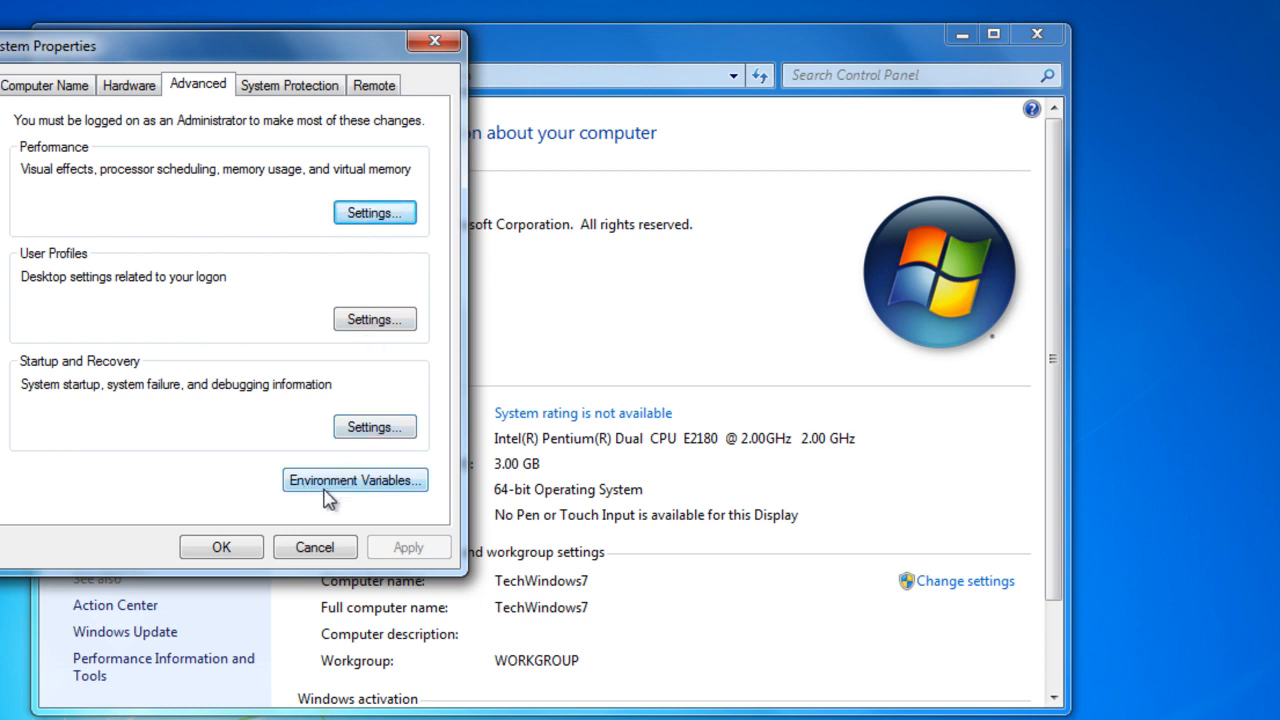
pyautogui.moveTo(320, 218)
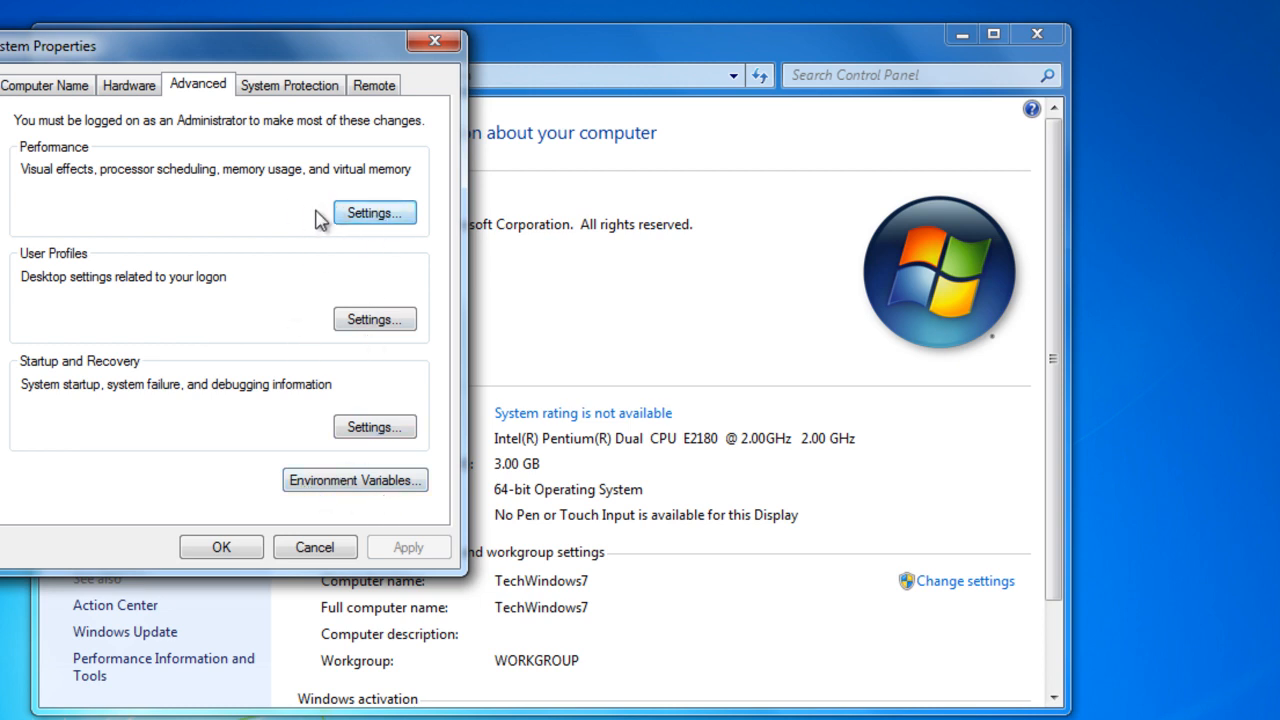
# In Performance Options, choose 'Adjust for best performance' and move the window aside.
pyautogui.click(374, 212)
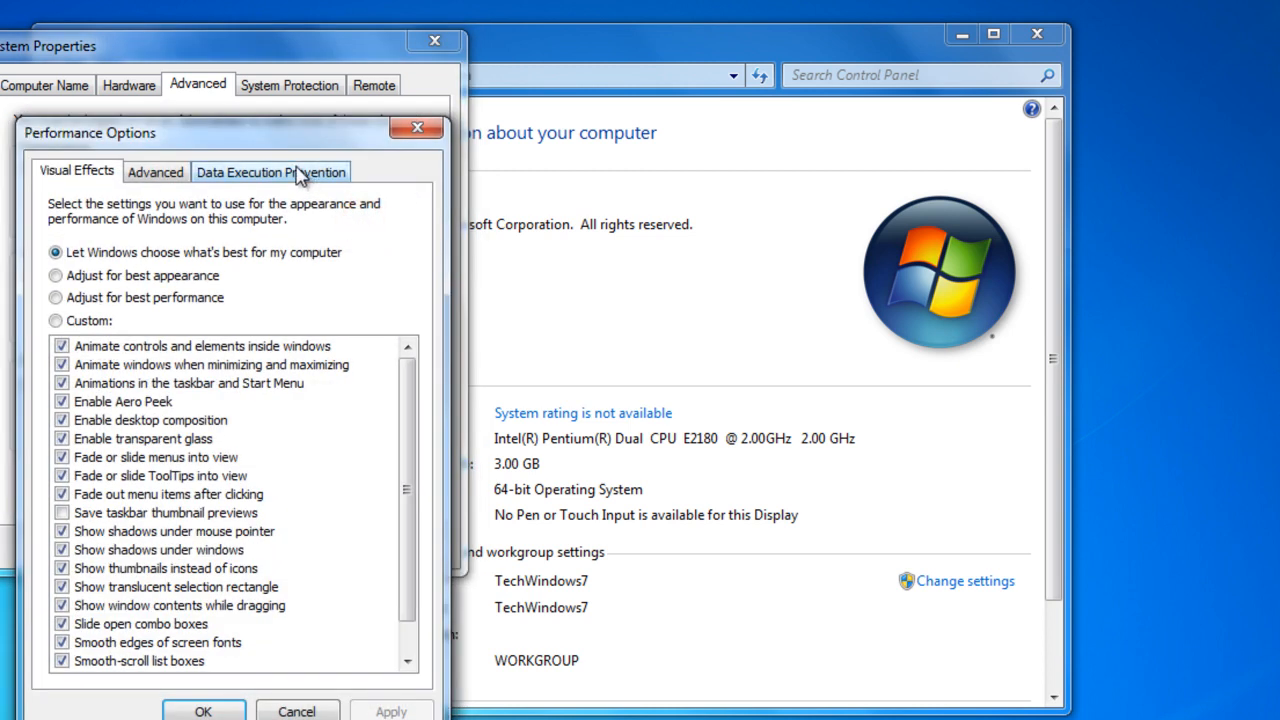
pyautogui.moveTo(48, 148)
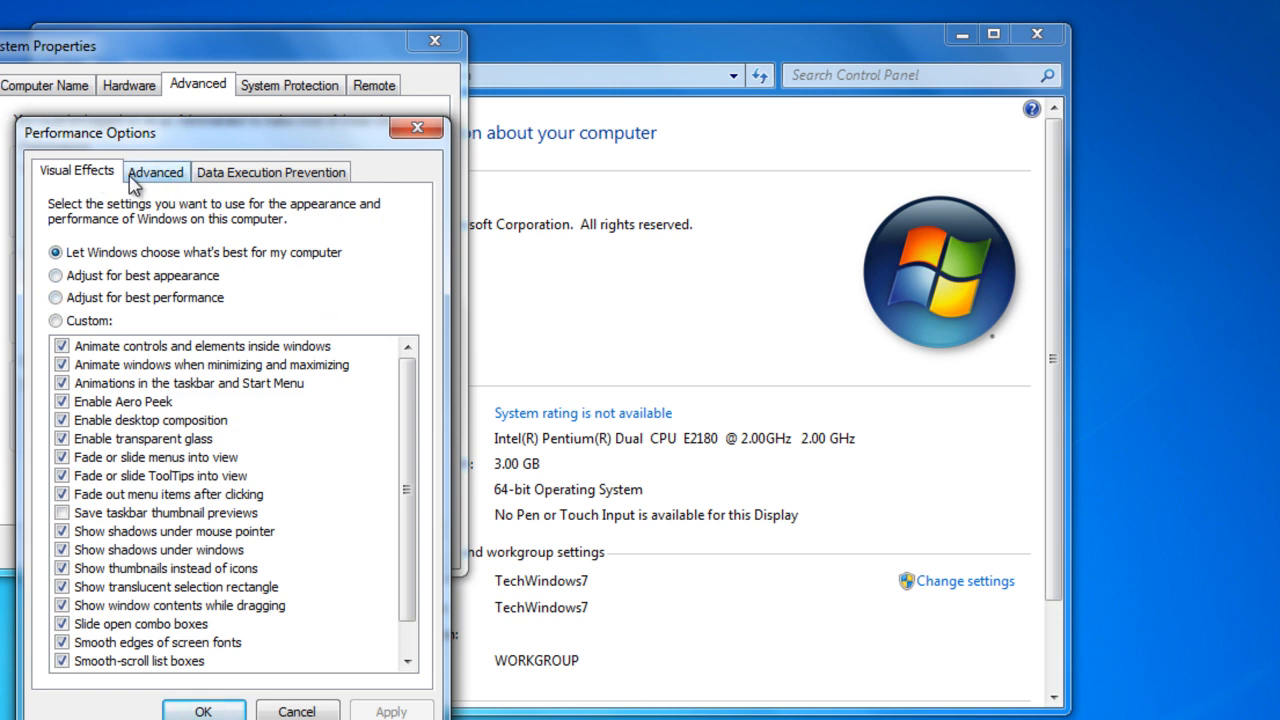
pyautogui.moveTo(250, 180)
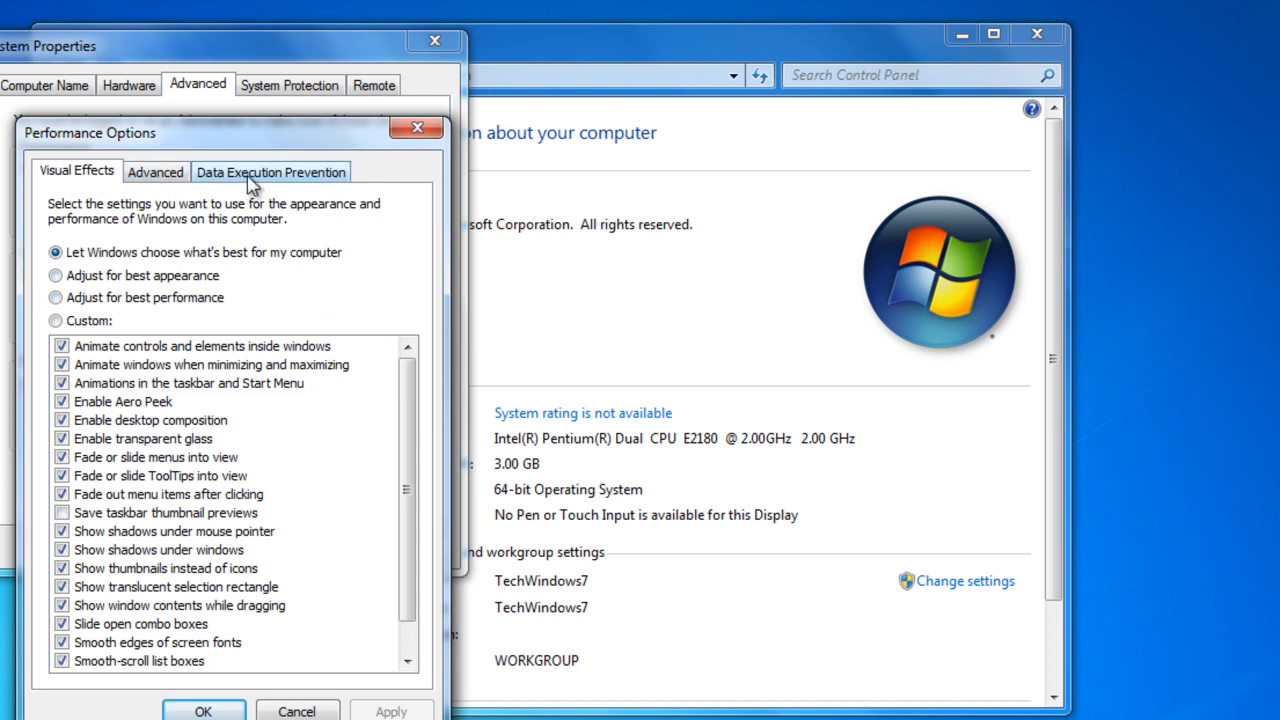
pyautogui.moveTo(265, 195)
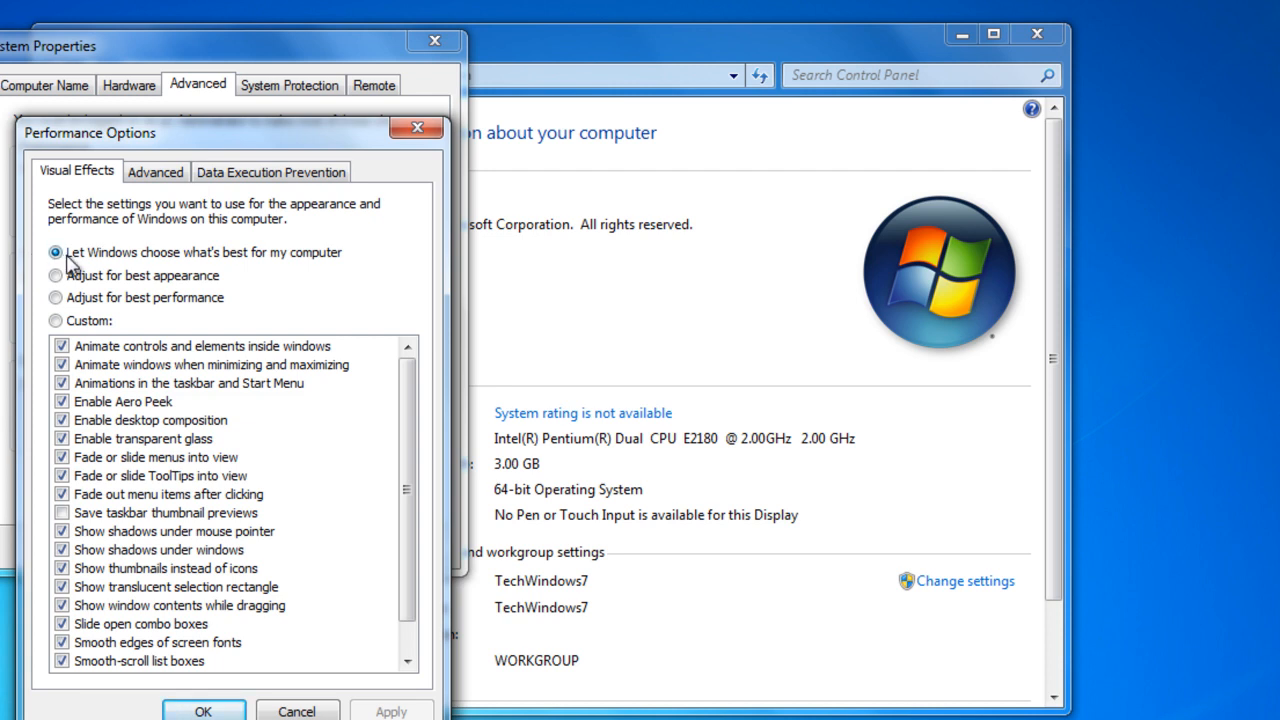
pyautogui.moveTo(290, 270)
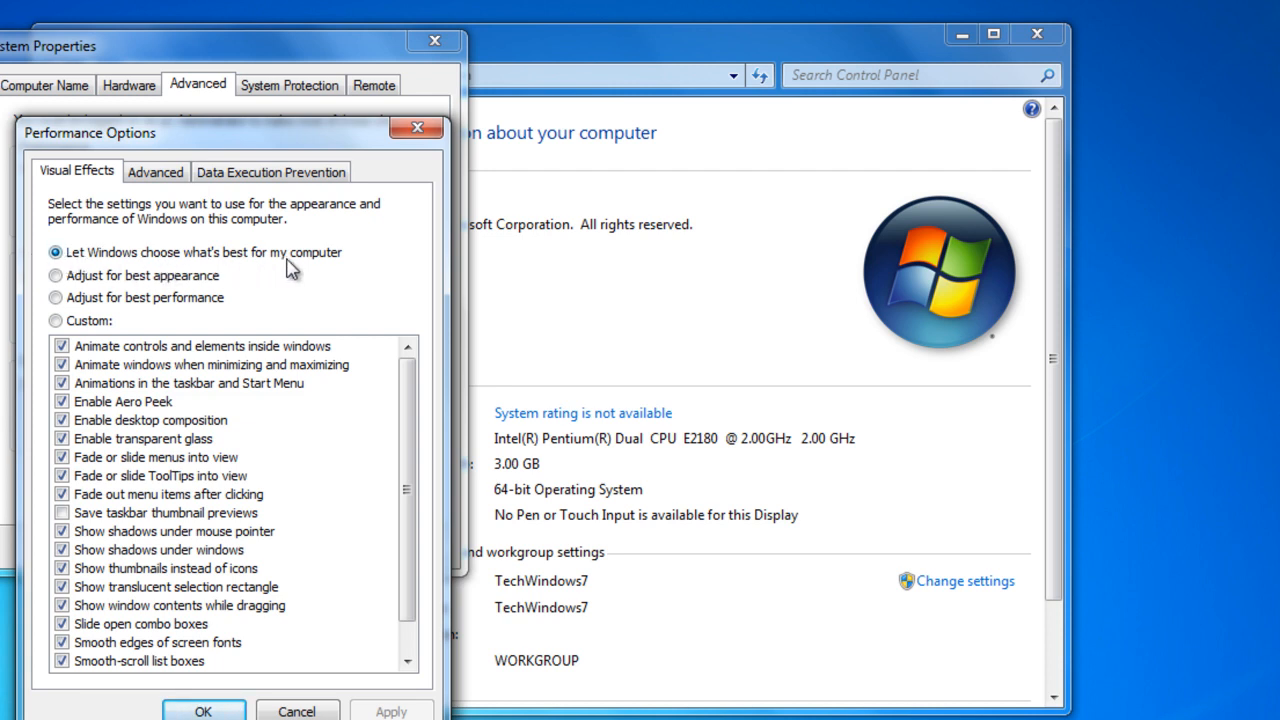
pyautogui.moveTo(200, 288)
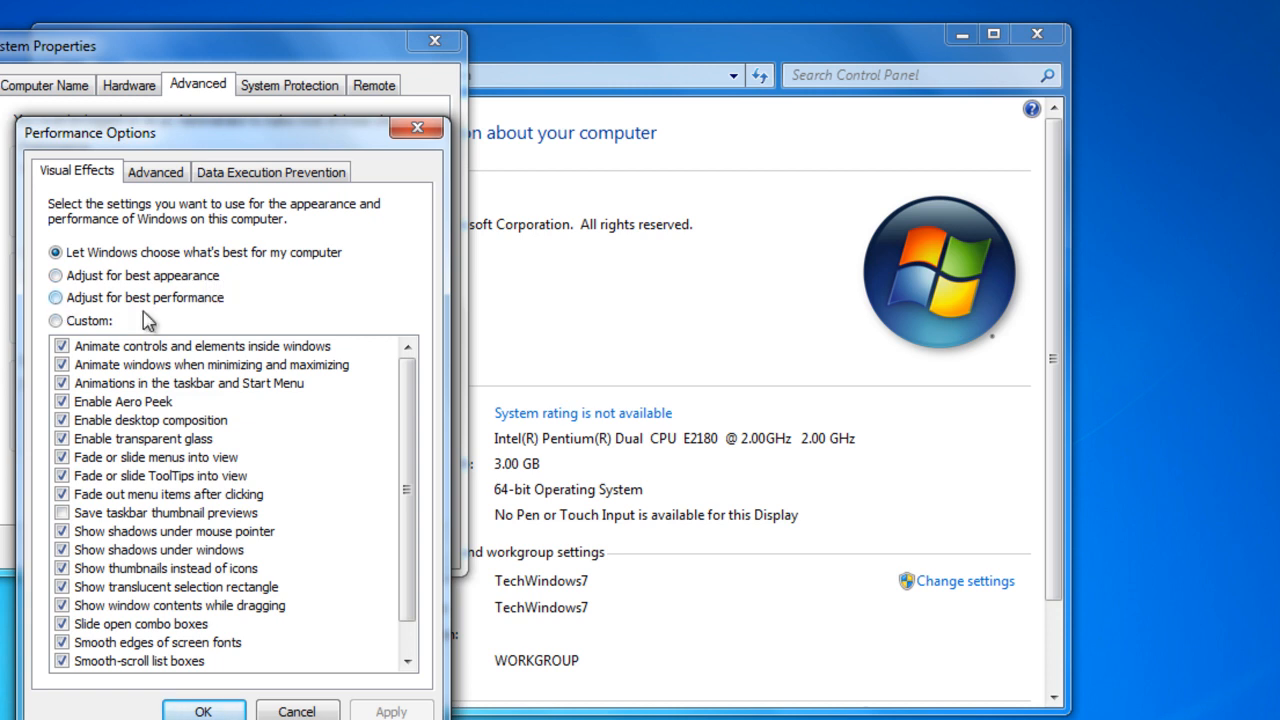
pyautogui.click(56, 297)
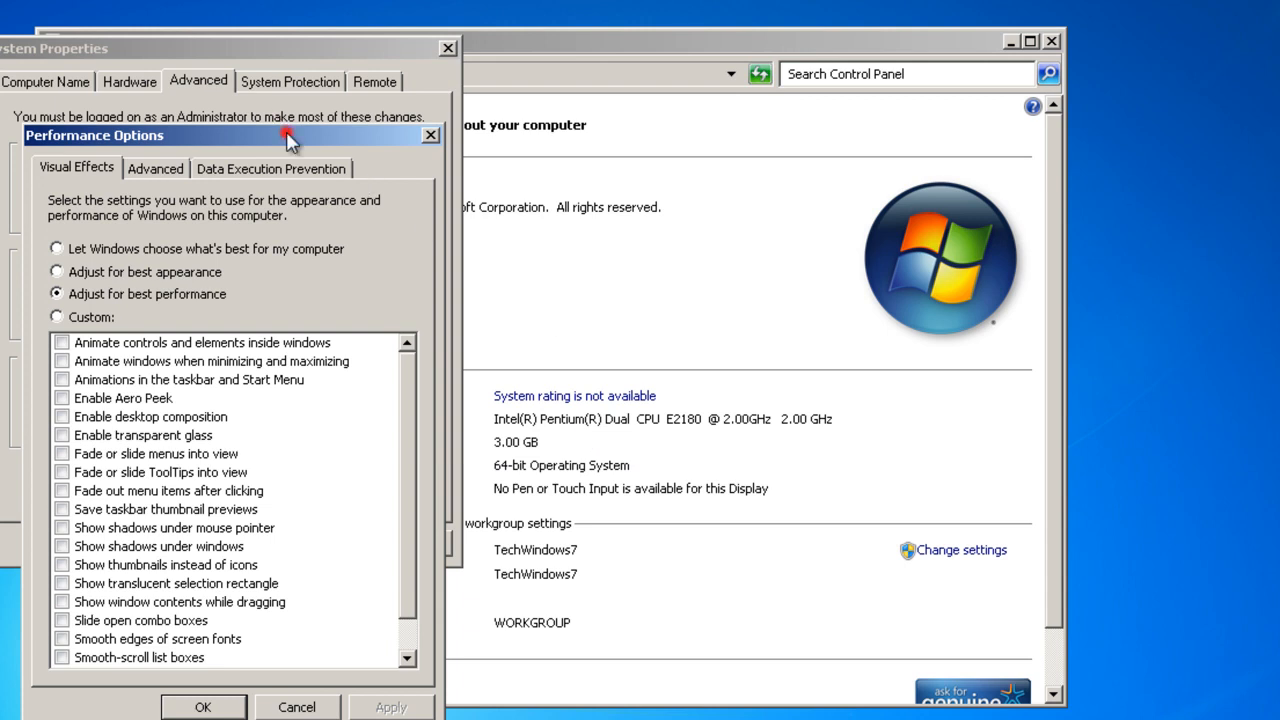
pyautogui.moveTo(378, 243)
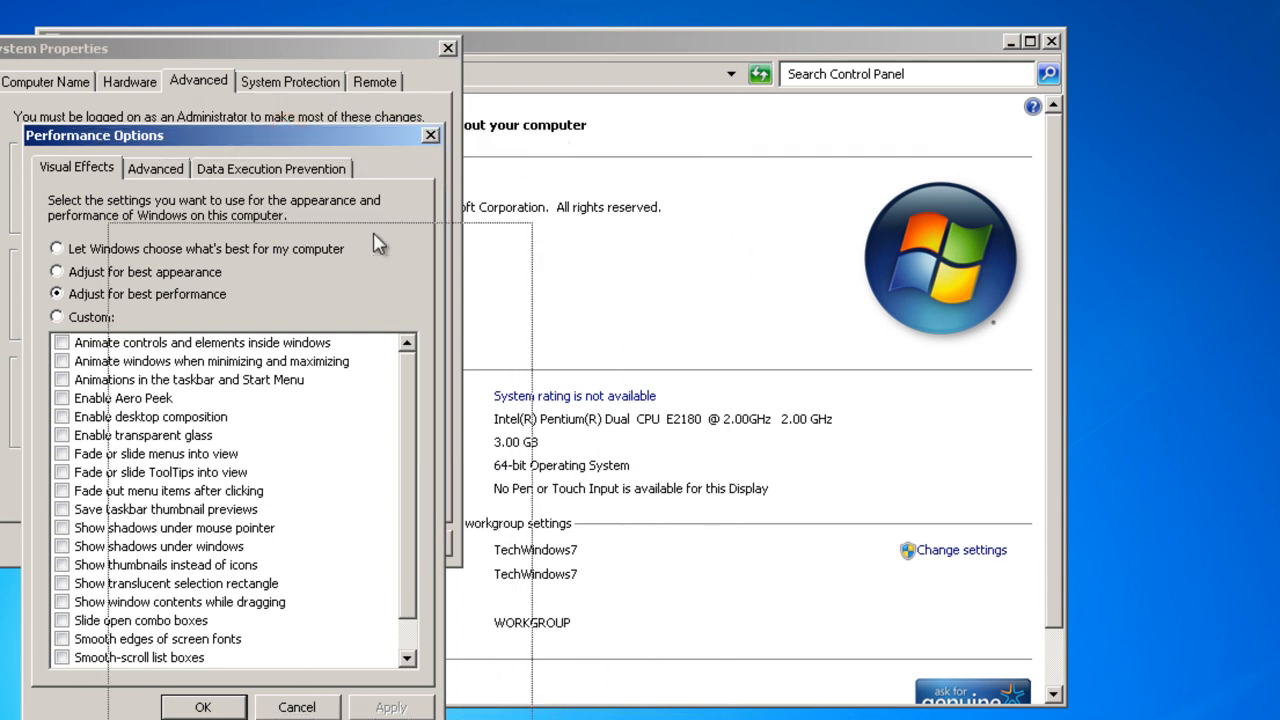
pyautogui.moveTo(94, 135); pyautogui.dragTo(322, 148)
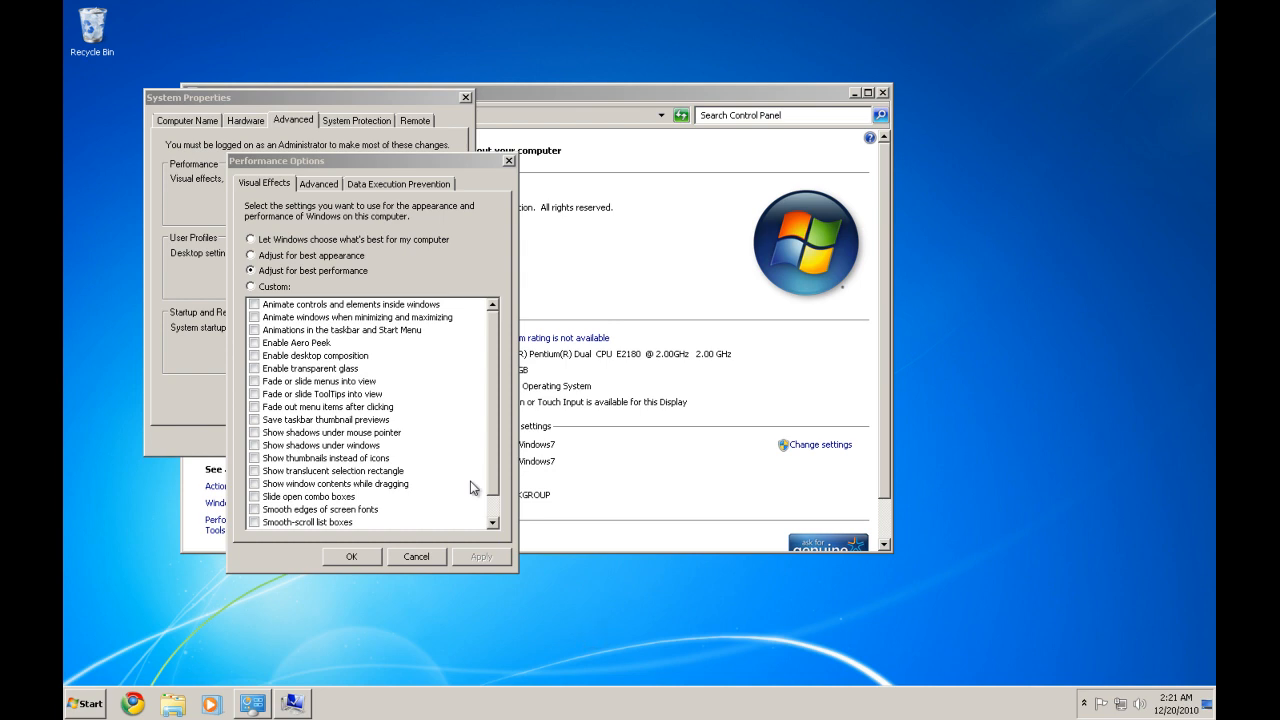
# Switch to Custom effects with desktop composition and transparent glass, smooth-scroll list boxes off.
pyautogui.click(251, 287)
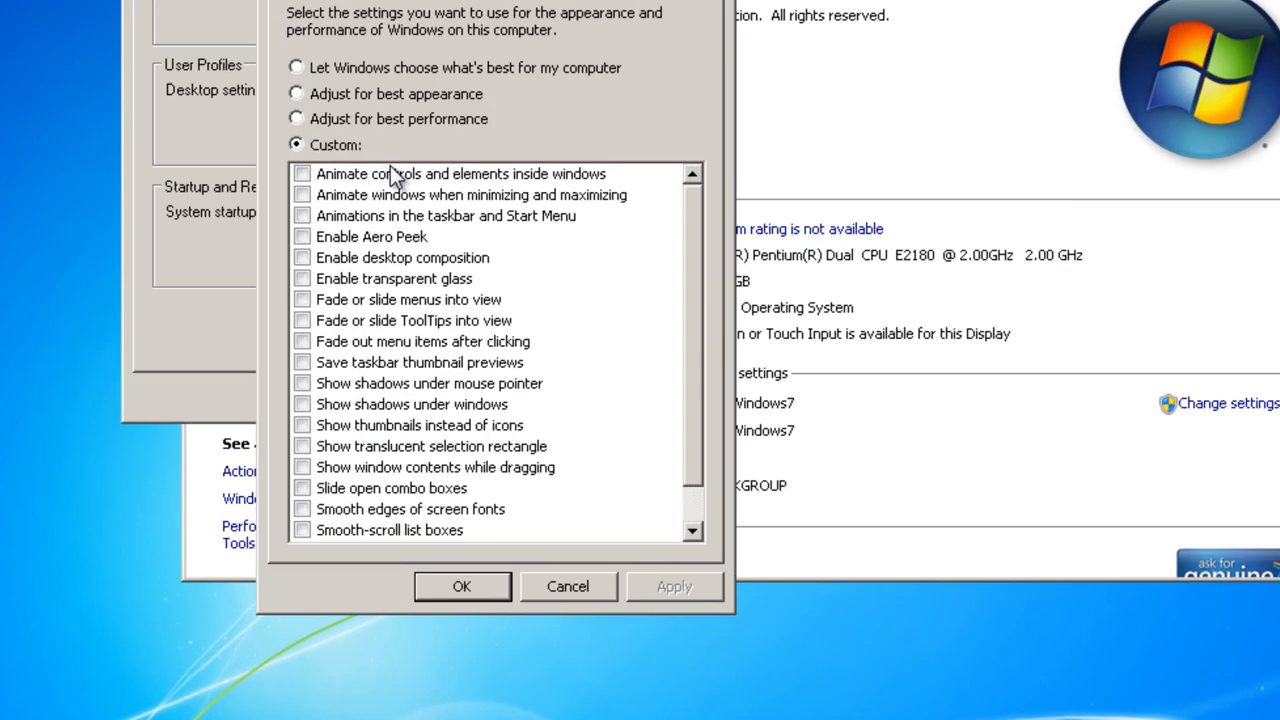
pyautogui.click(302, 173)
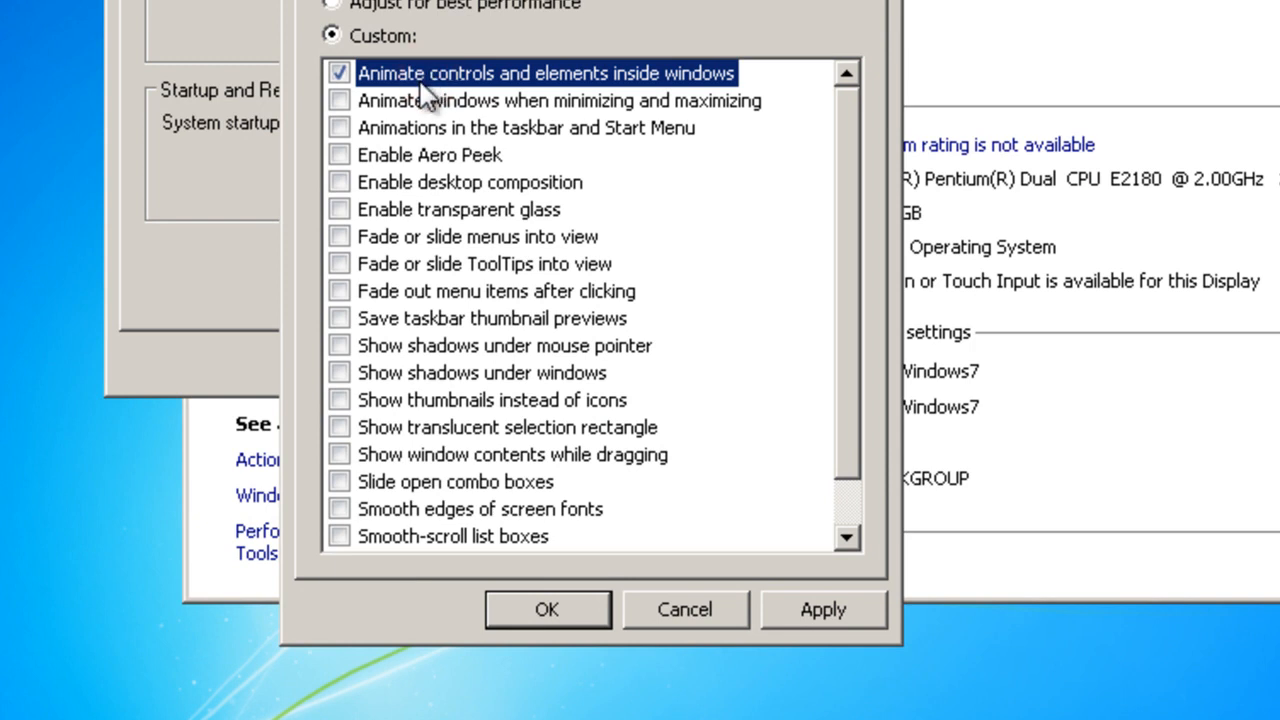
pyautogui.moveTo(410, 95)
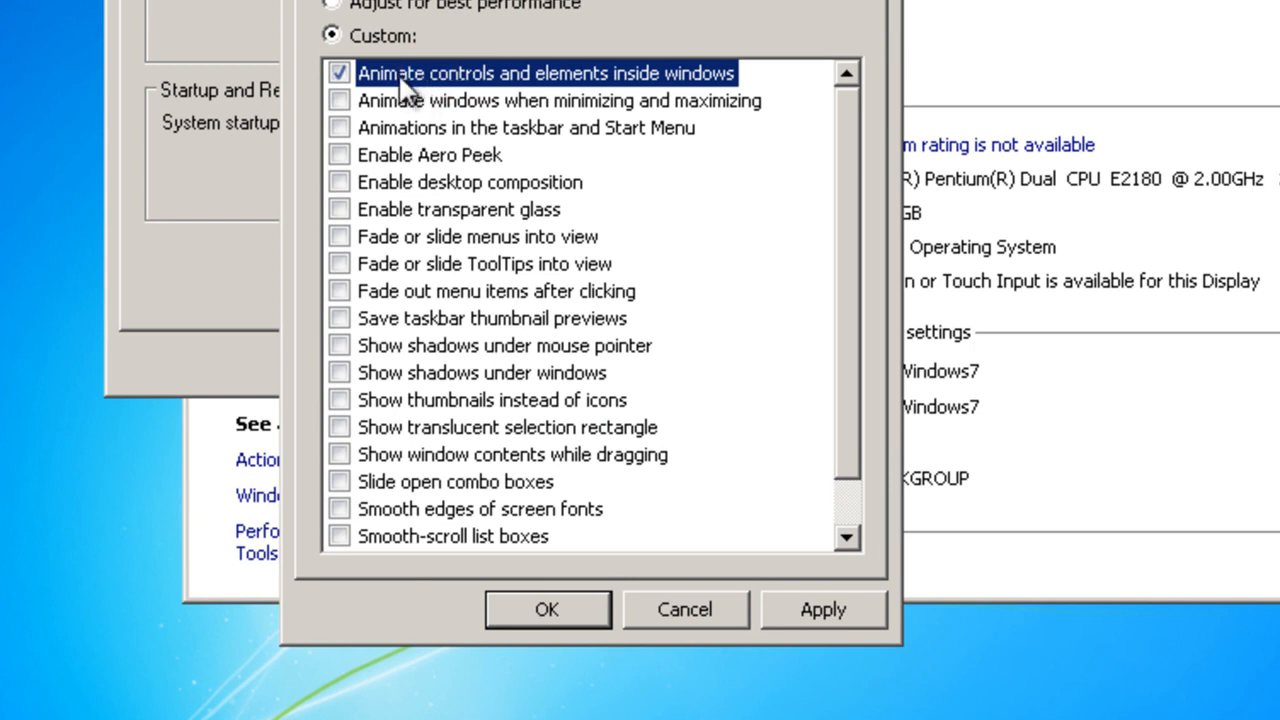
pyautogui.click(339, 72)
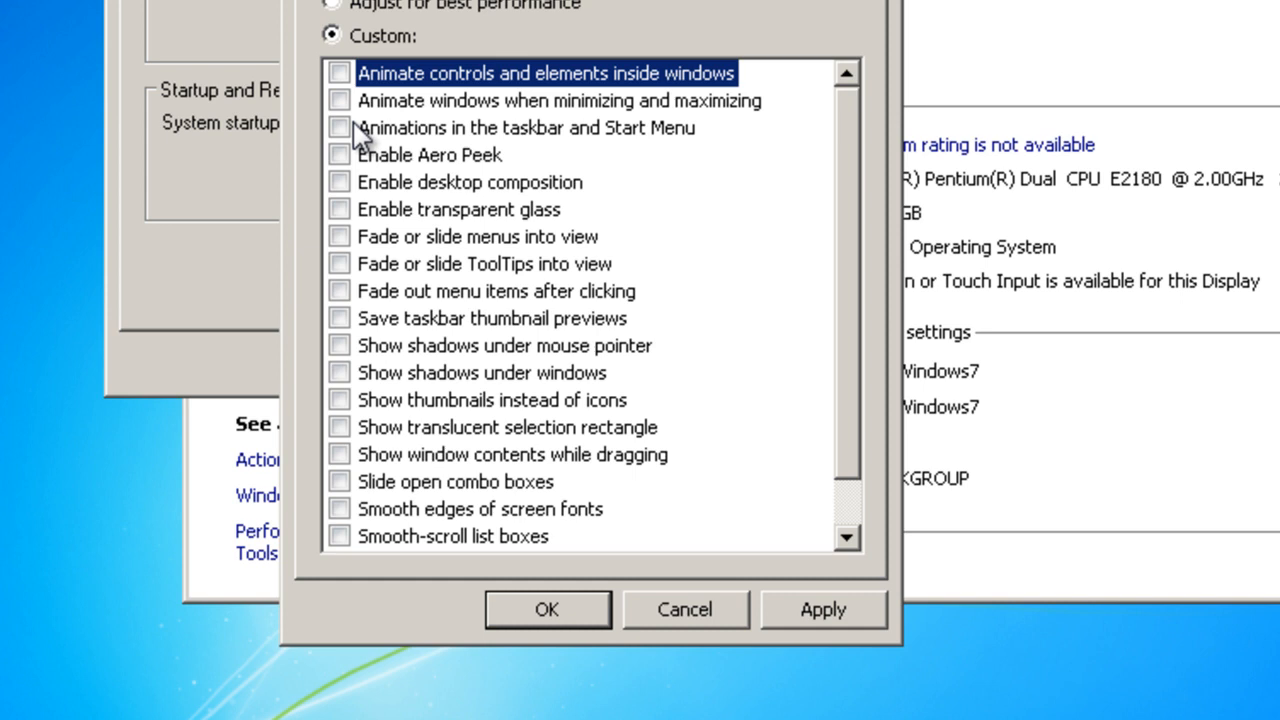
pyautogui.moveTo(355, 165)
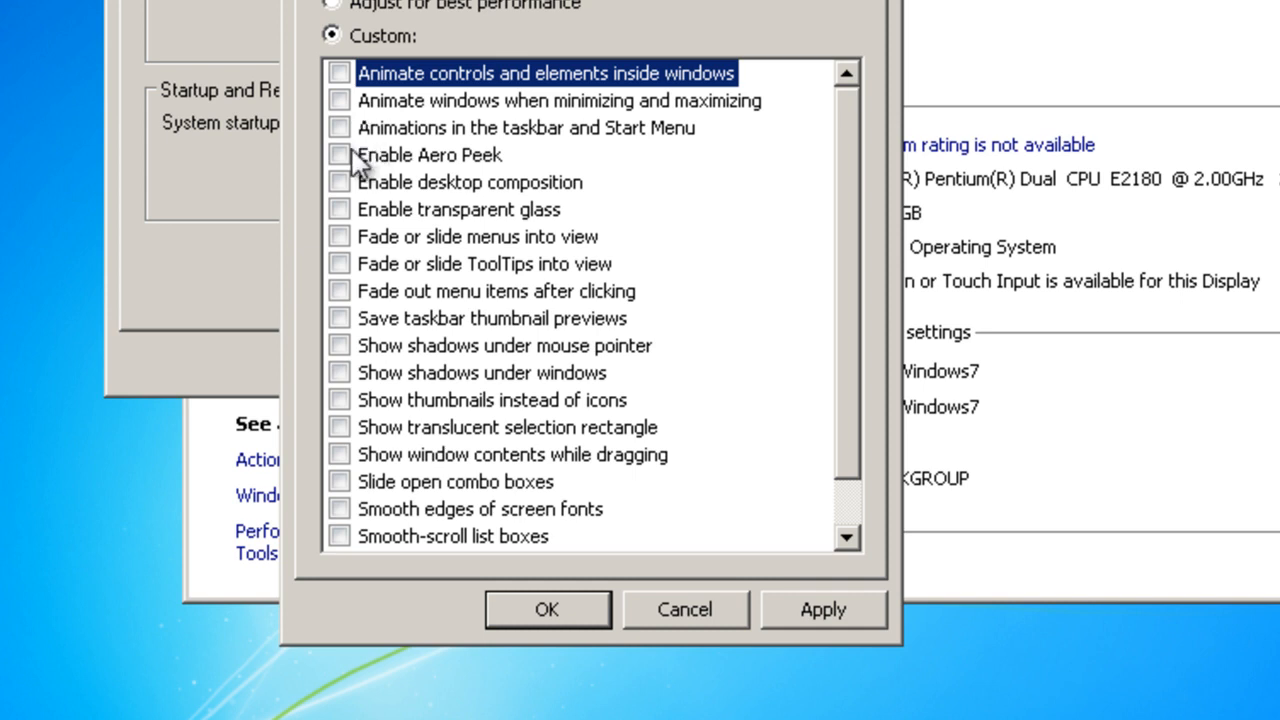
pyautogui.click(339, 182)
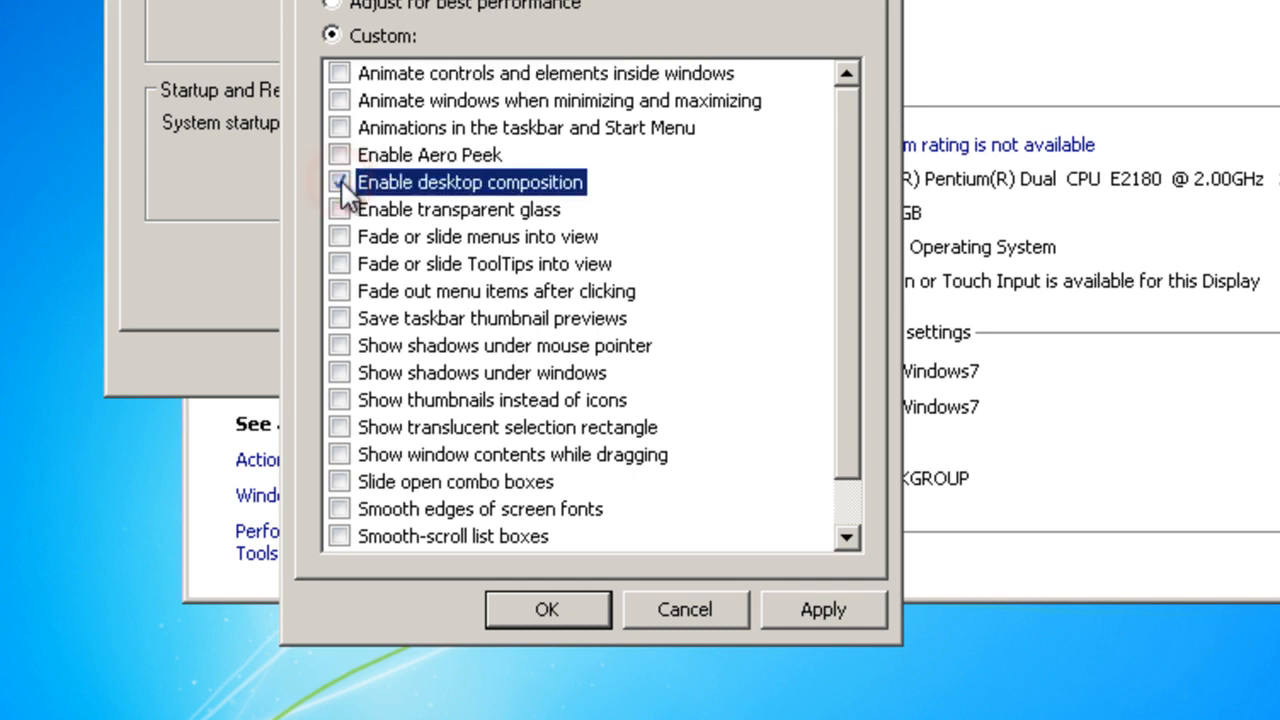
pyautogui.click(339, 182)
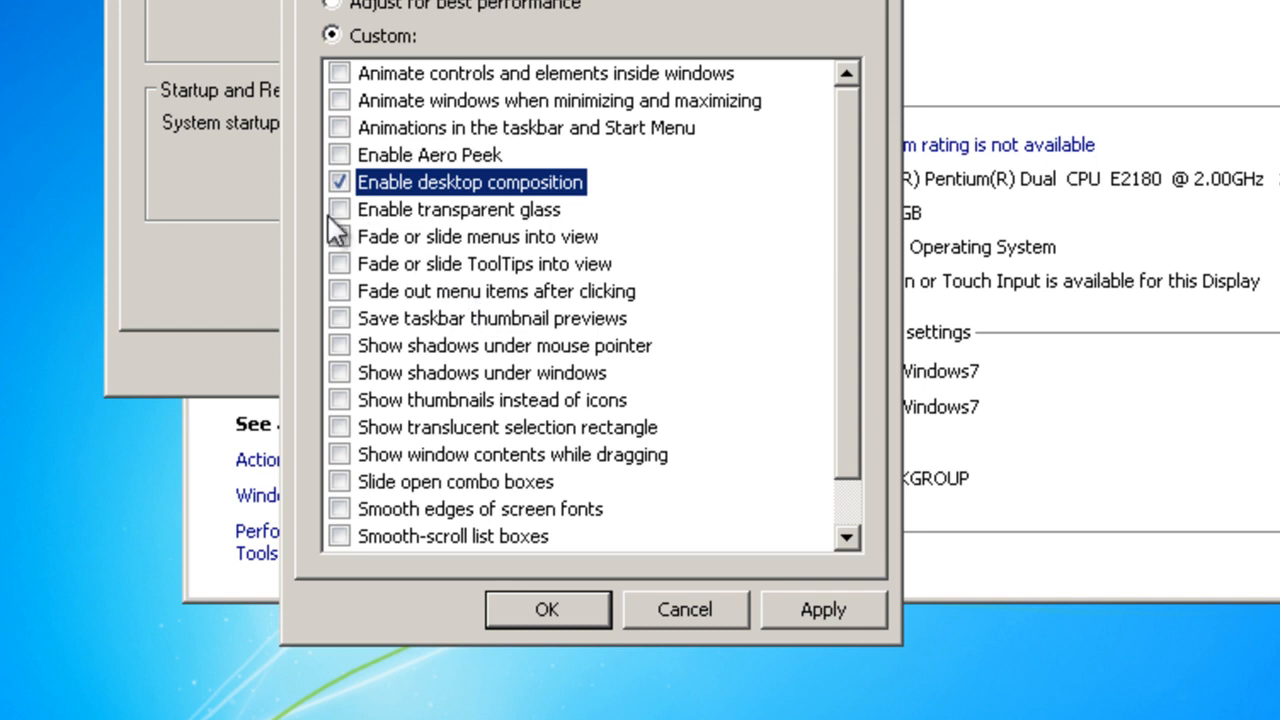
pyautogui.click(339, 209)
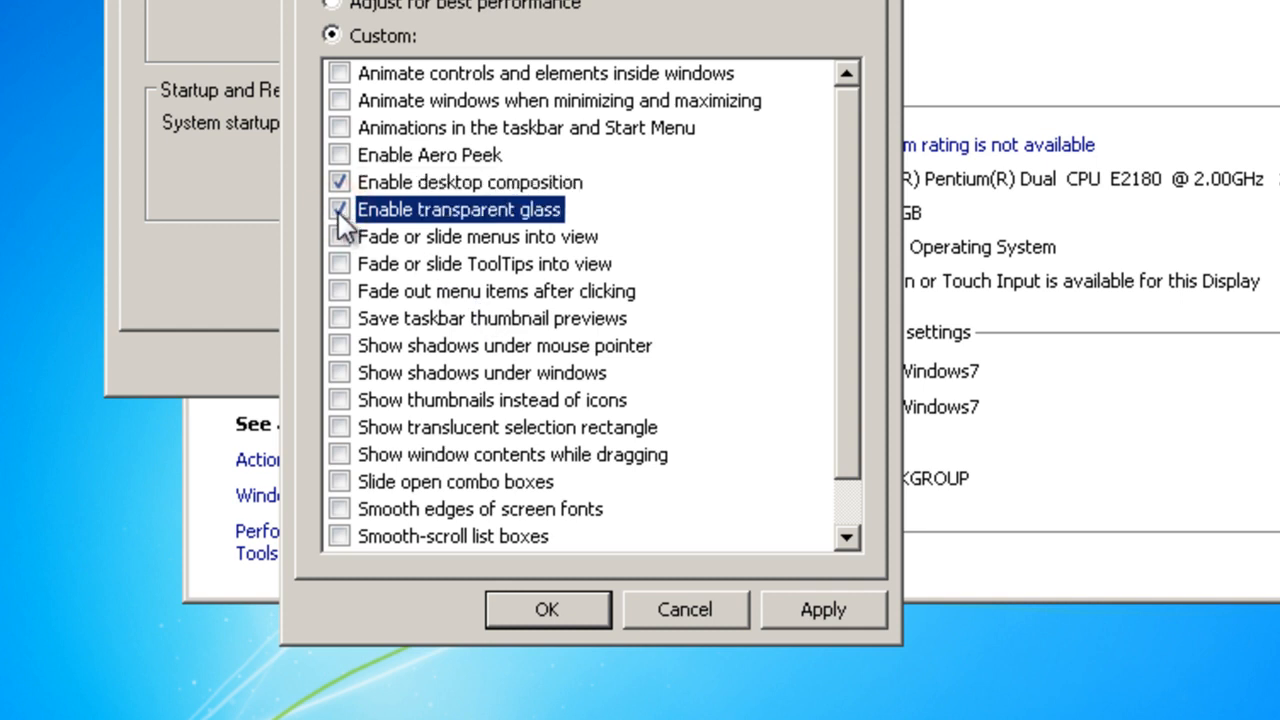
pyautogui.click(339, 209)
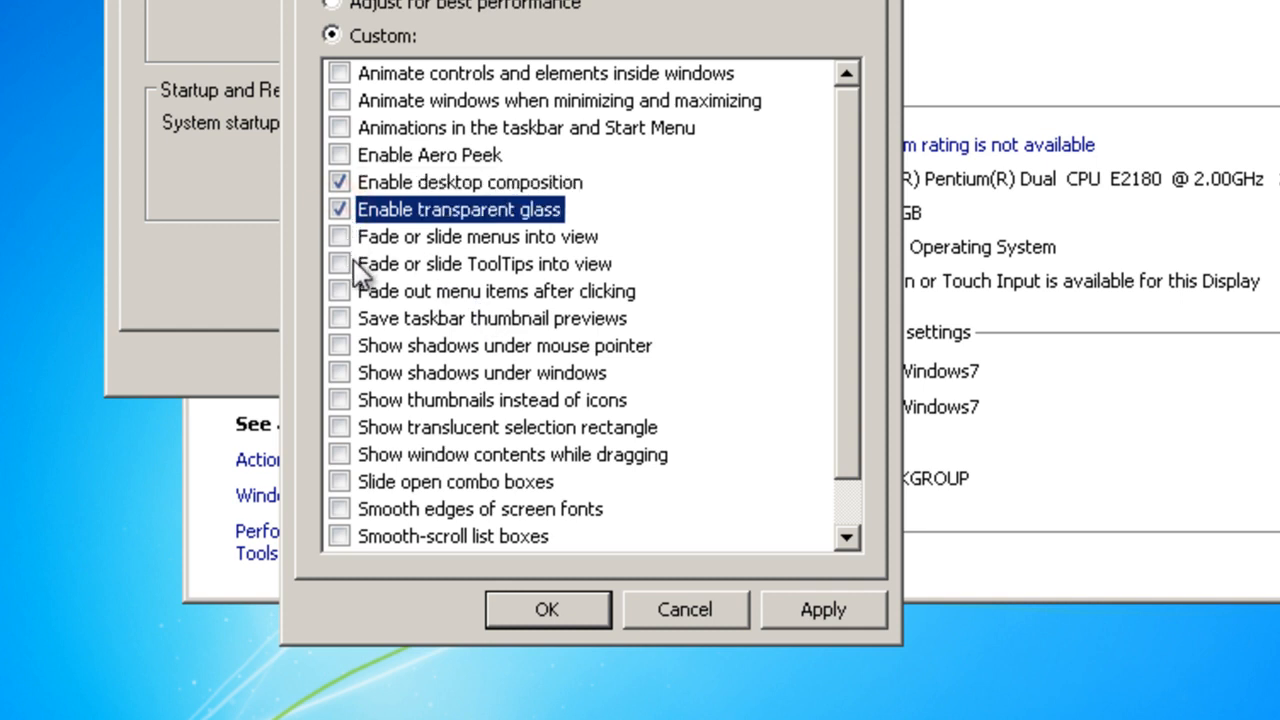
pyautogui.moveTo(345, 355)
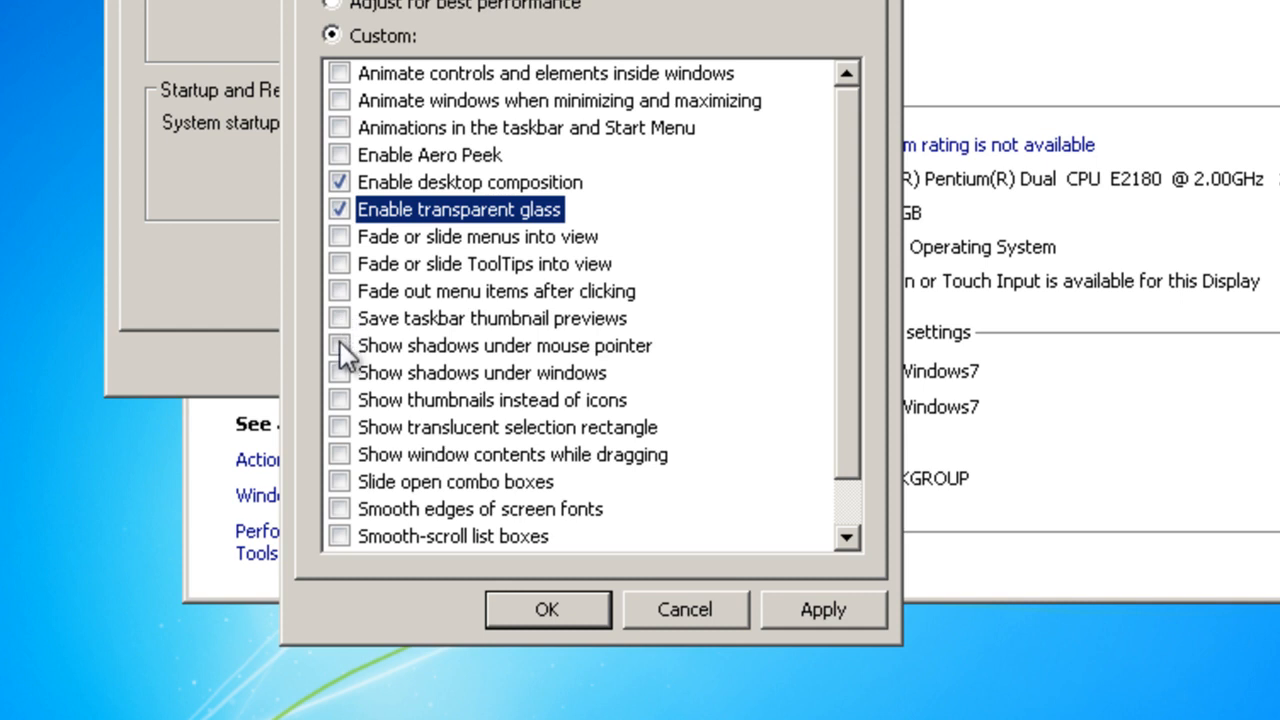
pyautogui.moveTo(355, 418)
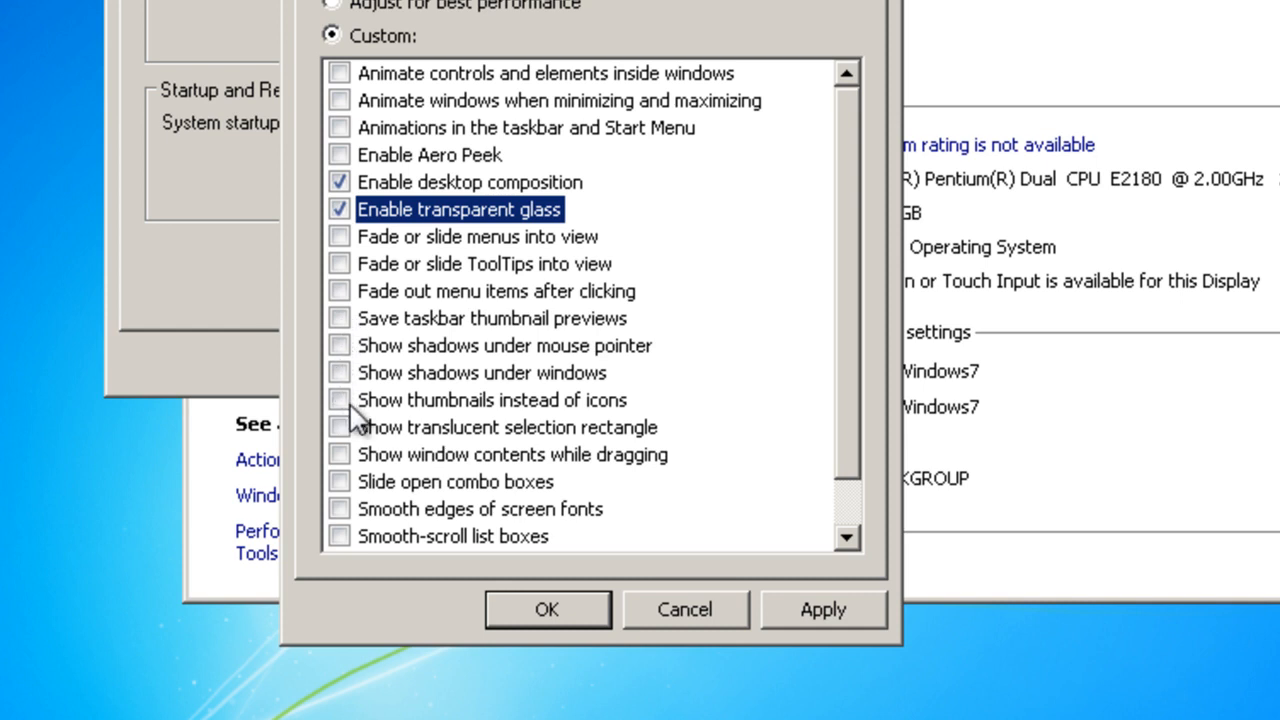
pyautogui.moveTo(350, 435)
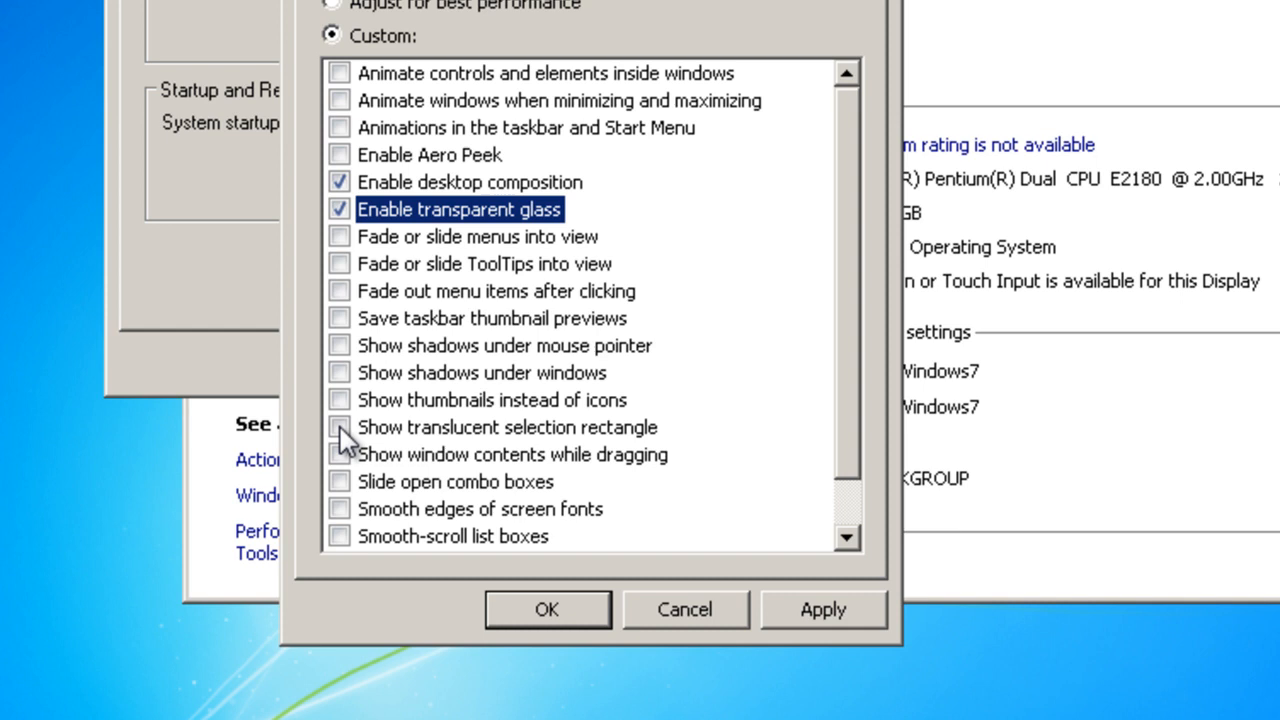
pyautogui.moveTo(580, 445)
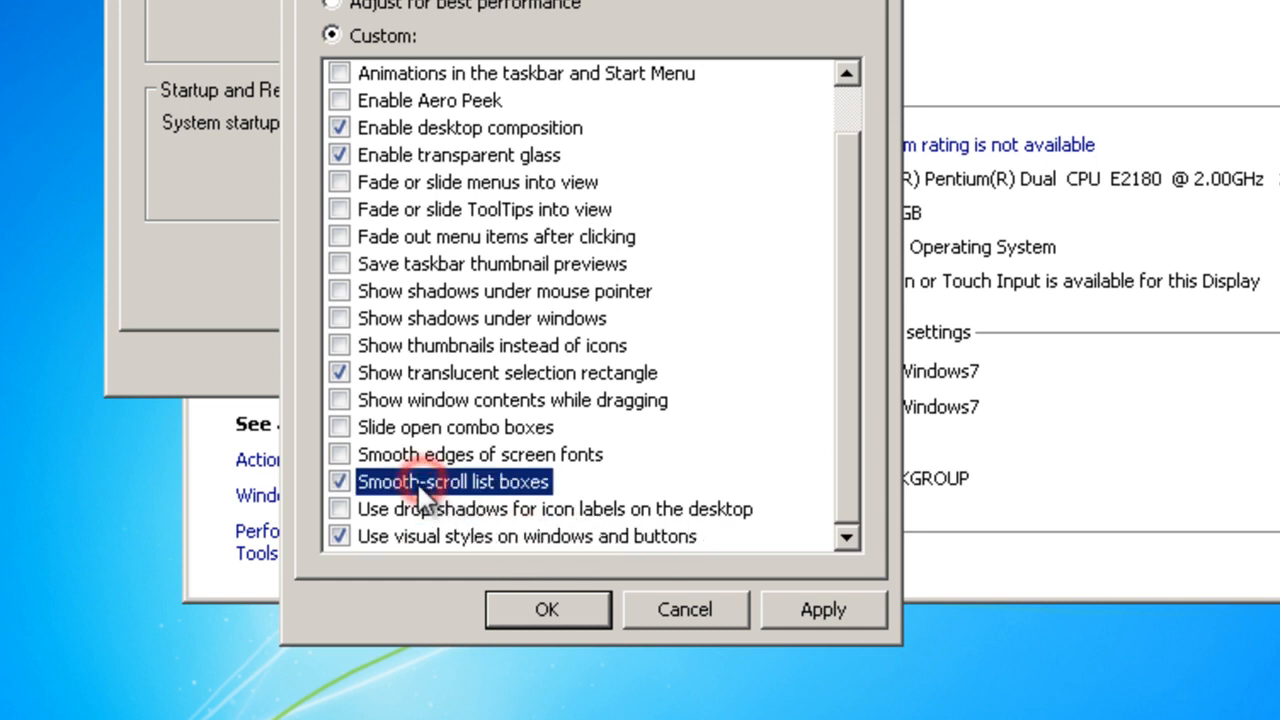
pyautogui.click(340, 454)
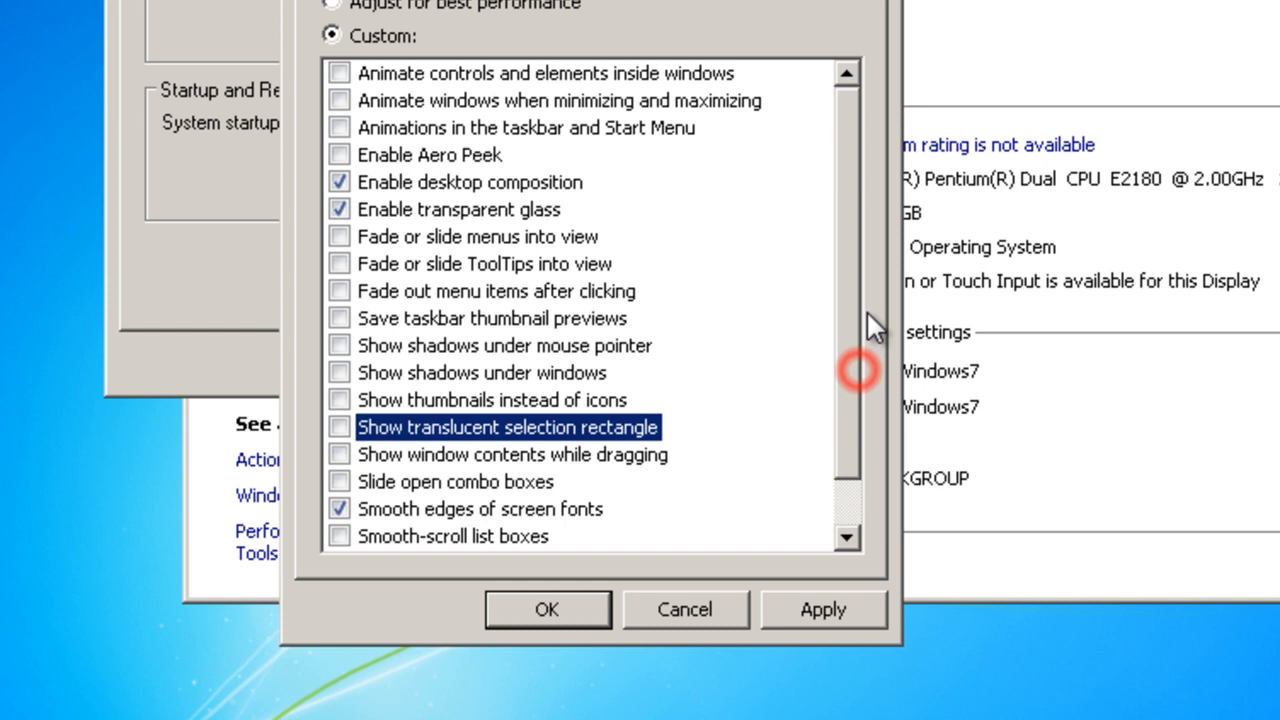
# Apply the custom visual effects and enable showing window contents while dragging.
pyautogui.click(823, 610)
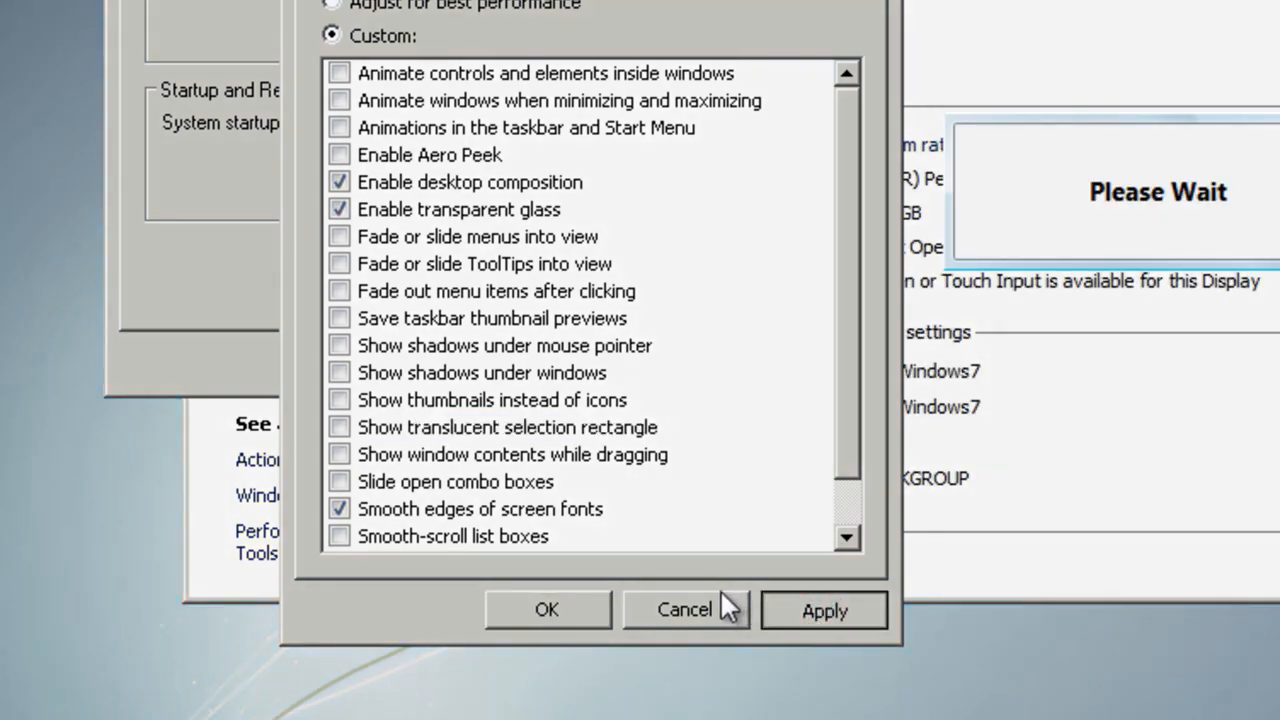
pyautogui.moveTo(770, 600)
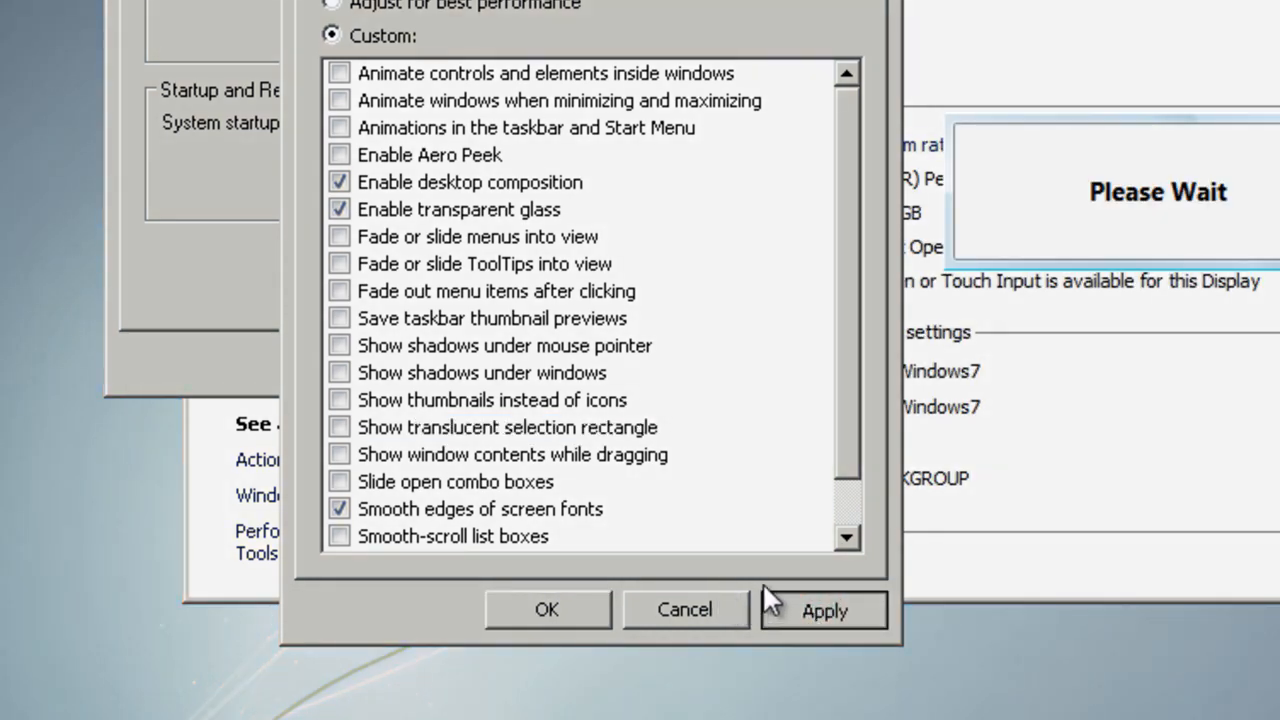
pyautogui.click(824, 611)
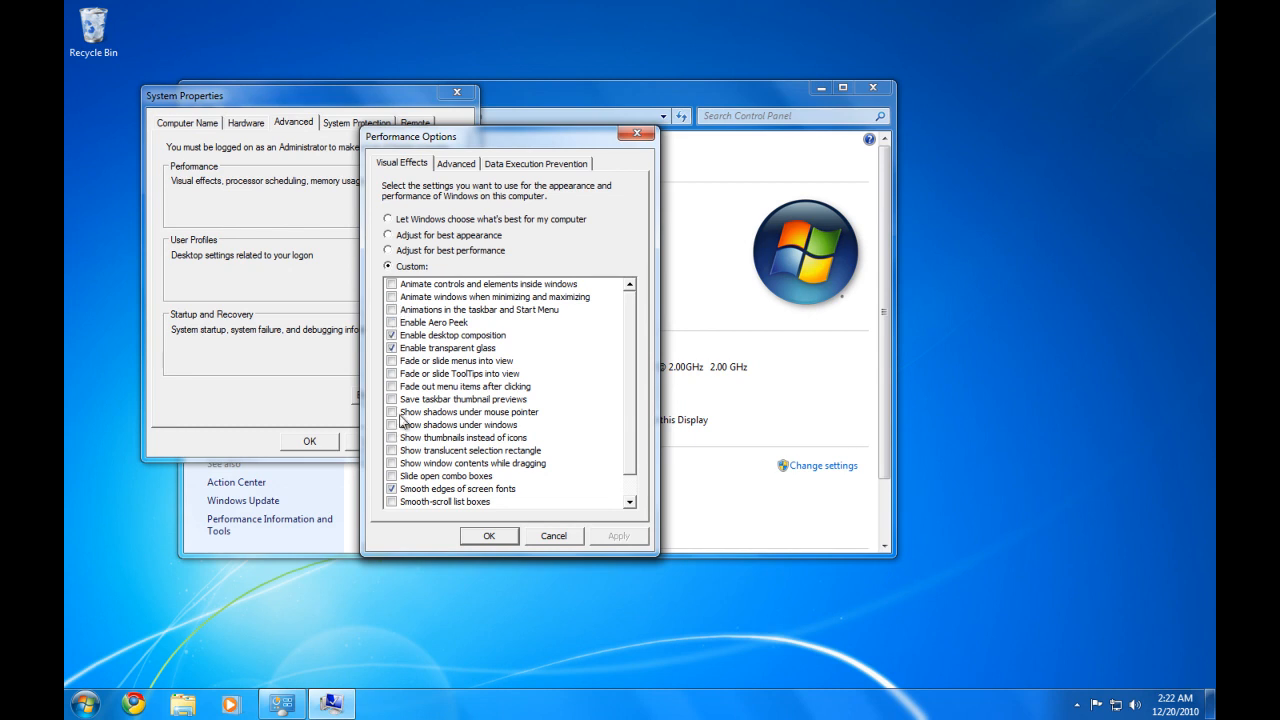
pyautogui.moveTo(398, 463)
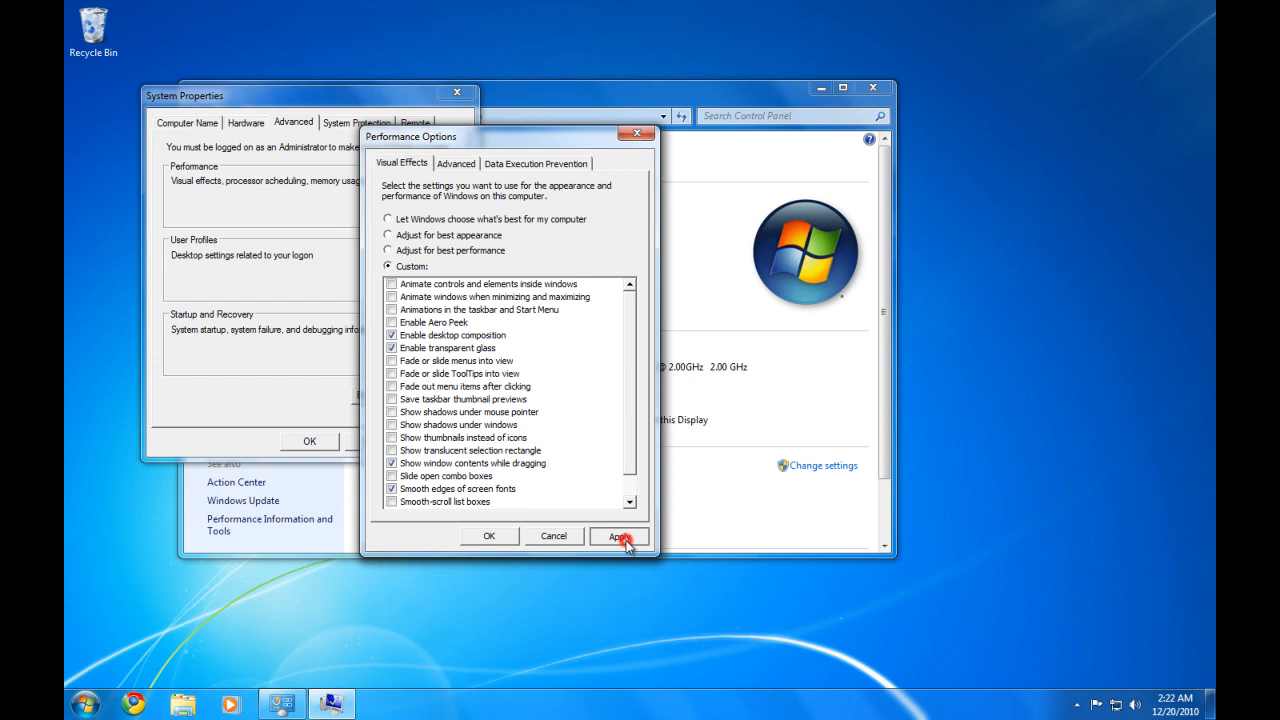
# Apply window-contents dragging and scroll the list to confirm visual styles are enabled.
pyautogui.click(619, 536)
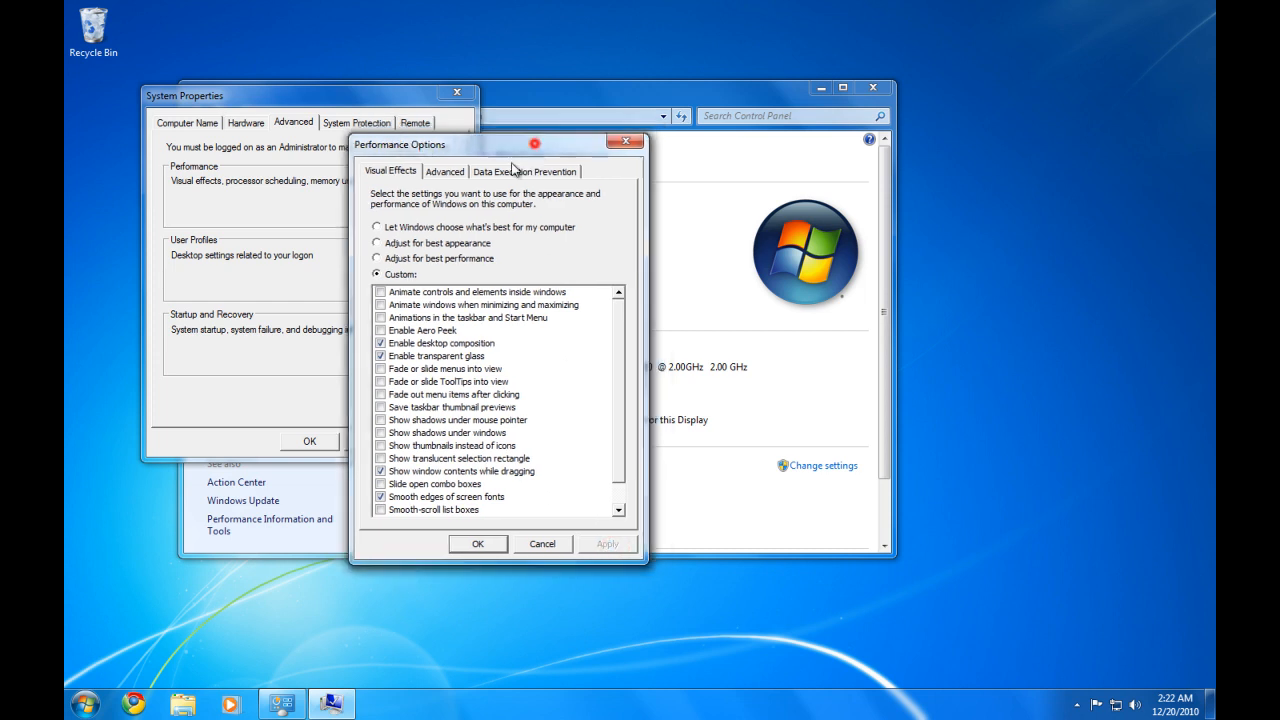
pyautogui.moveTo(534, 144); pyautogui.dragTo(577, 176)
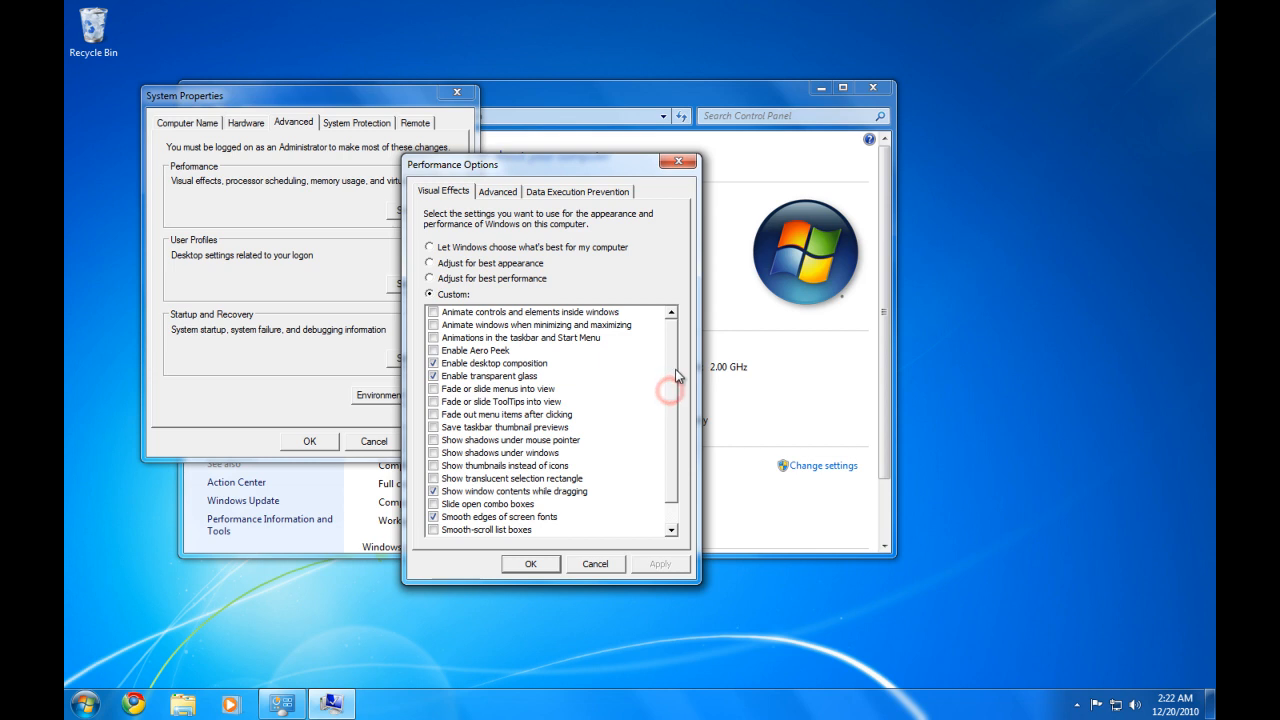
pyautogui.moveTo(365, 383)
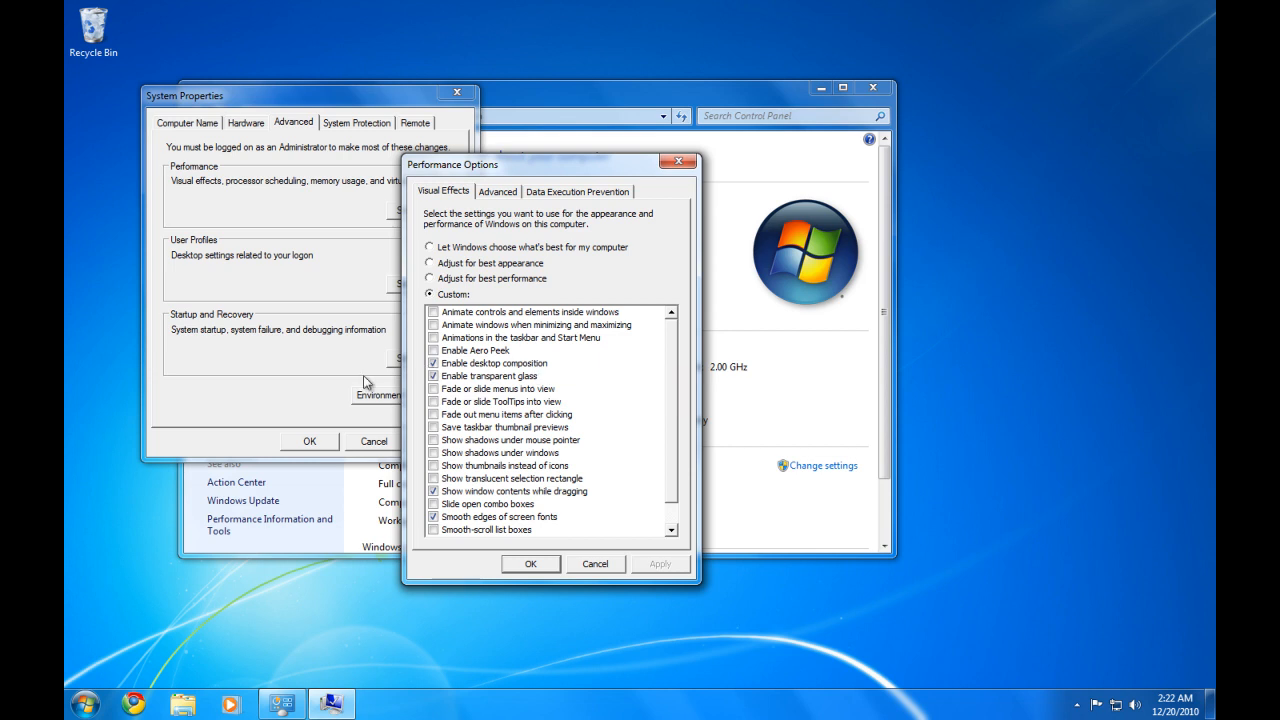
pyautogui.scroll(-3)
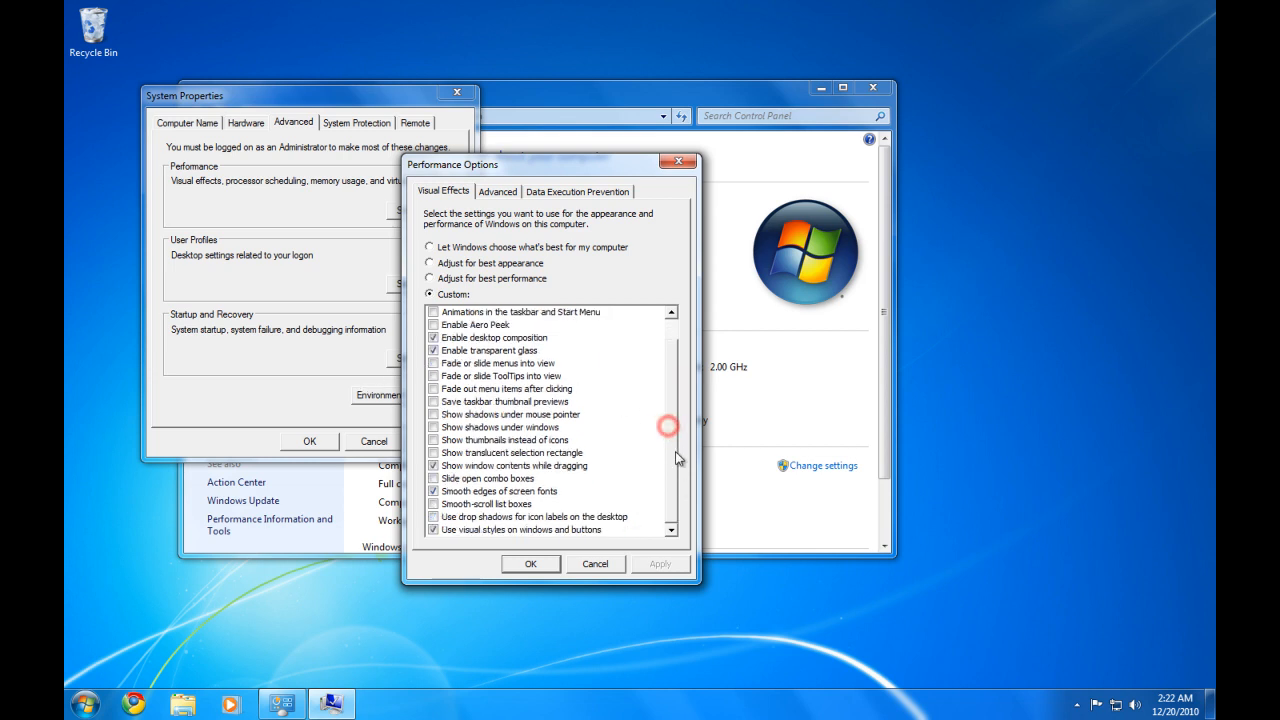
pyautogui.moveTo(580, 478)
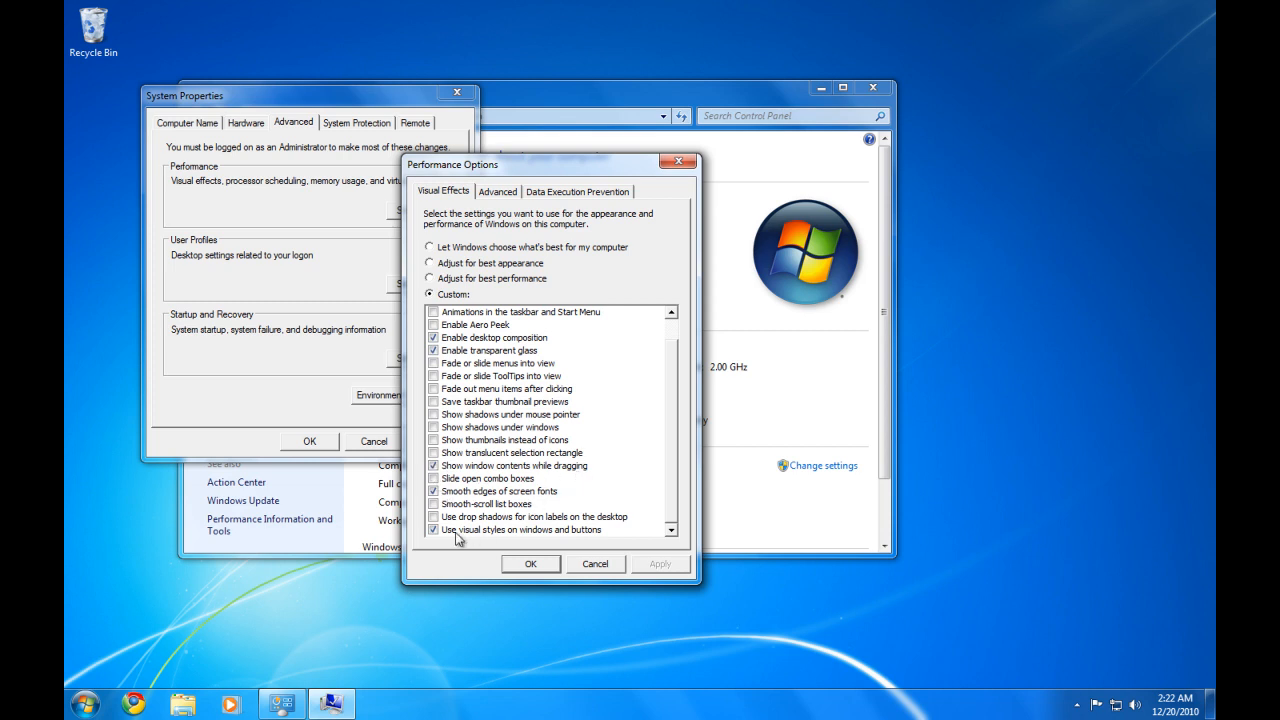
pyautogui.moveTo(485, 273)
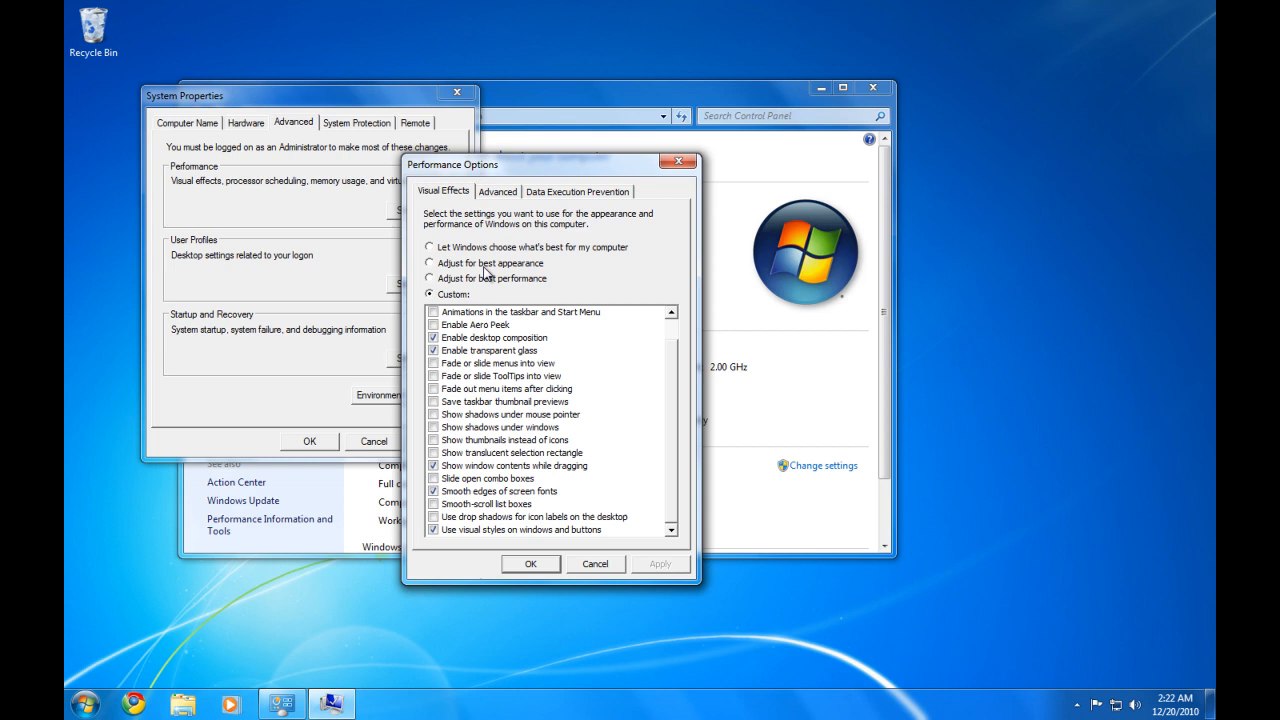
pyautogui.moveTo(567, 102)
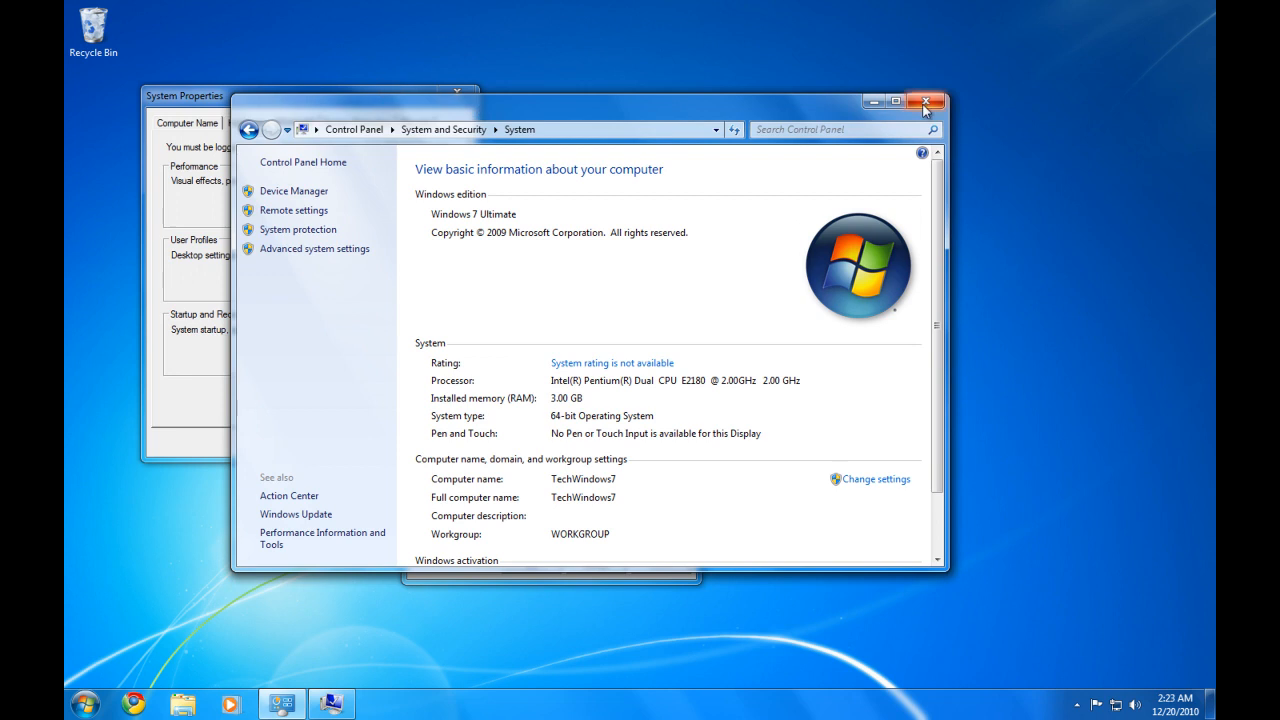
# Close the System window, confirm System Properties with OK, and show notification icons.
pyautogui.click(923, 101)
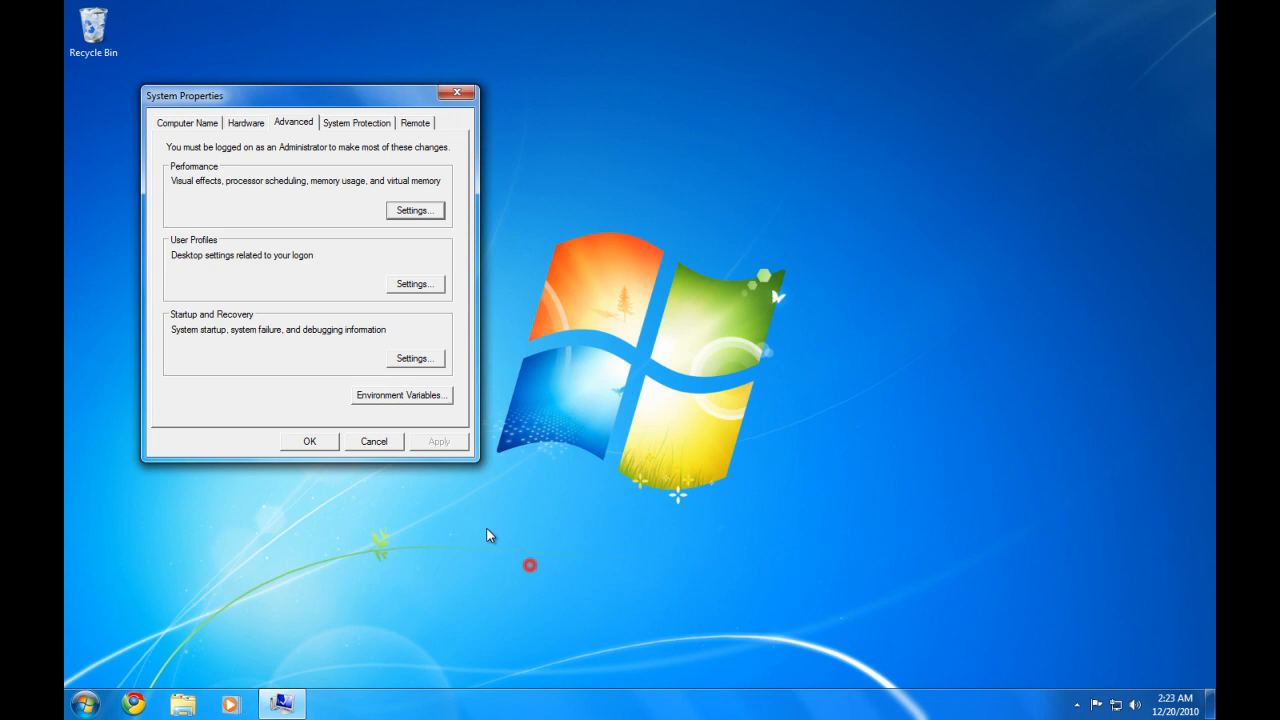
pyautogui.moveTo(309, 441)
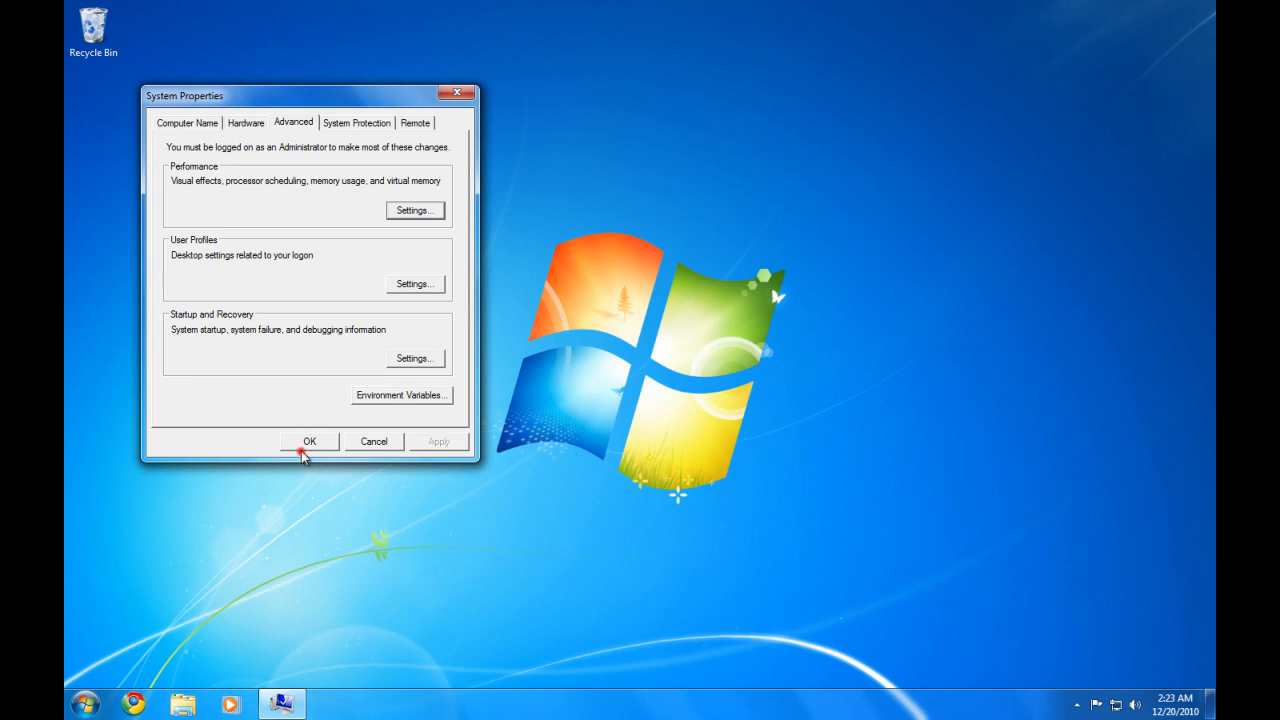
pyautogui.click(309, 441)
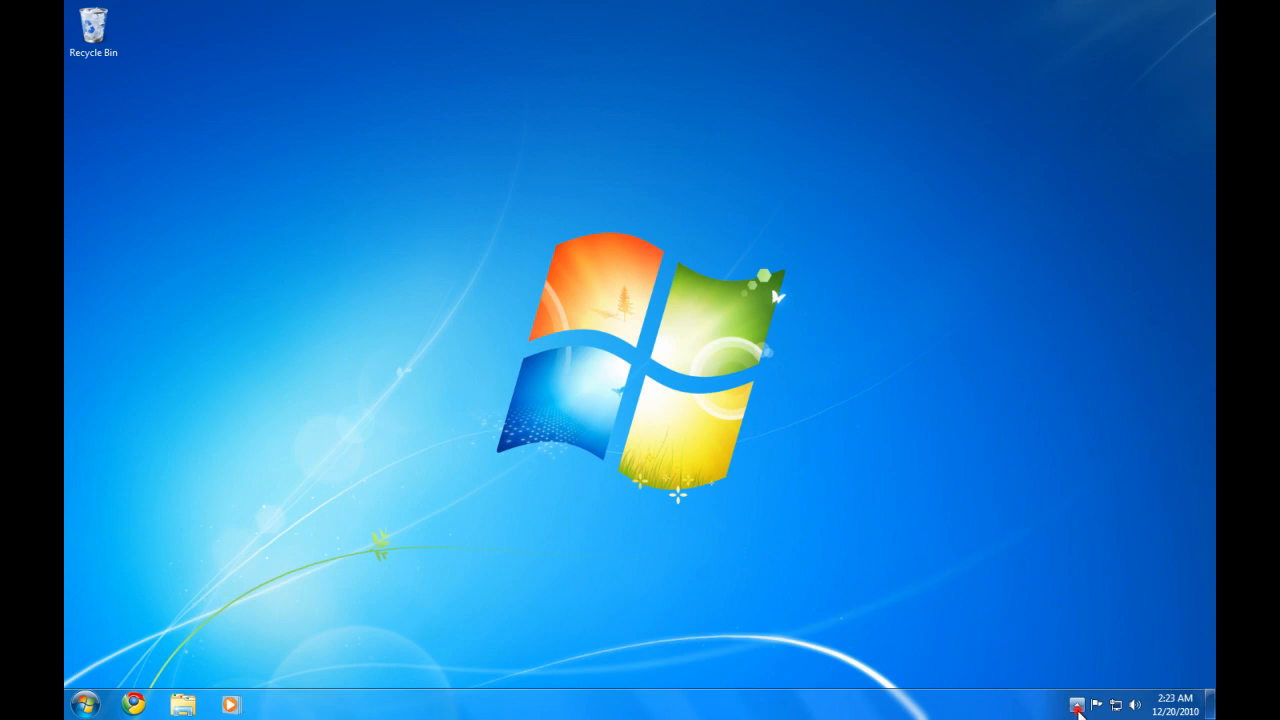
pyautogui.click(1076, 705)
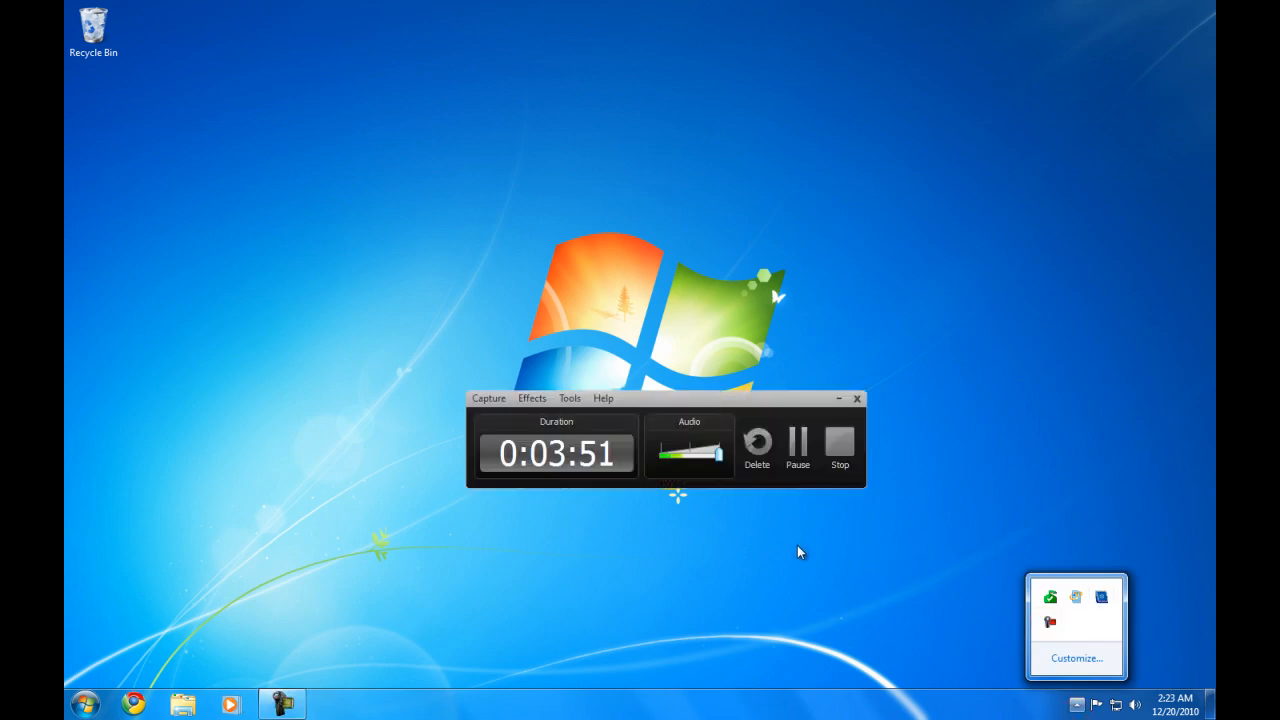